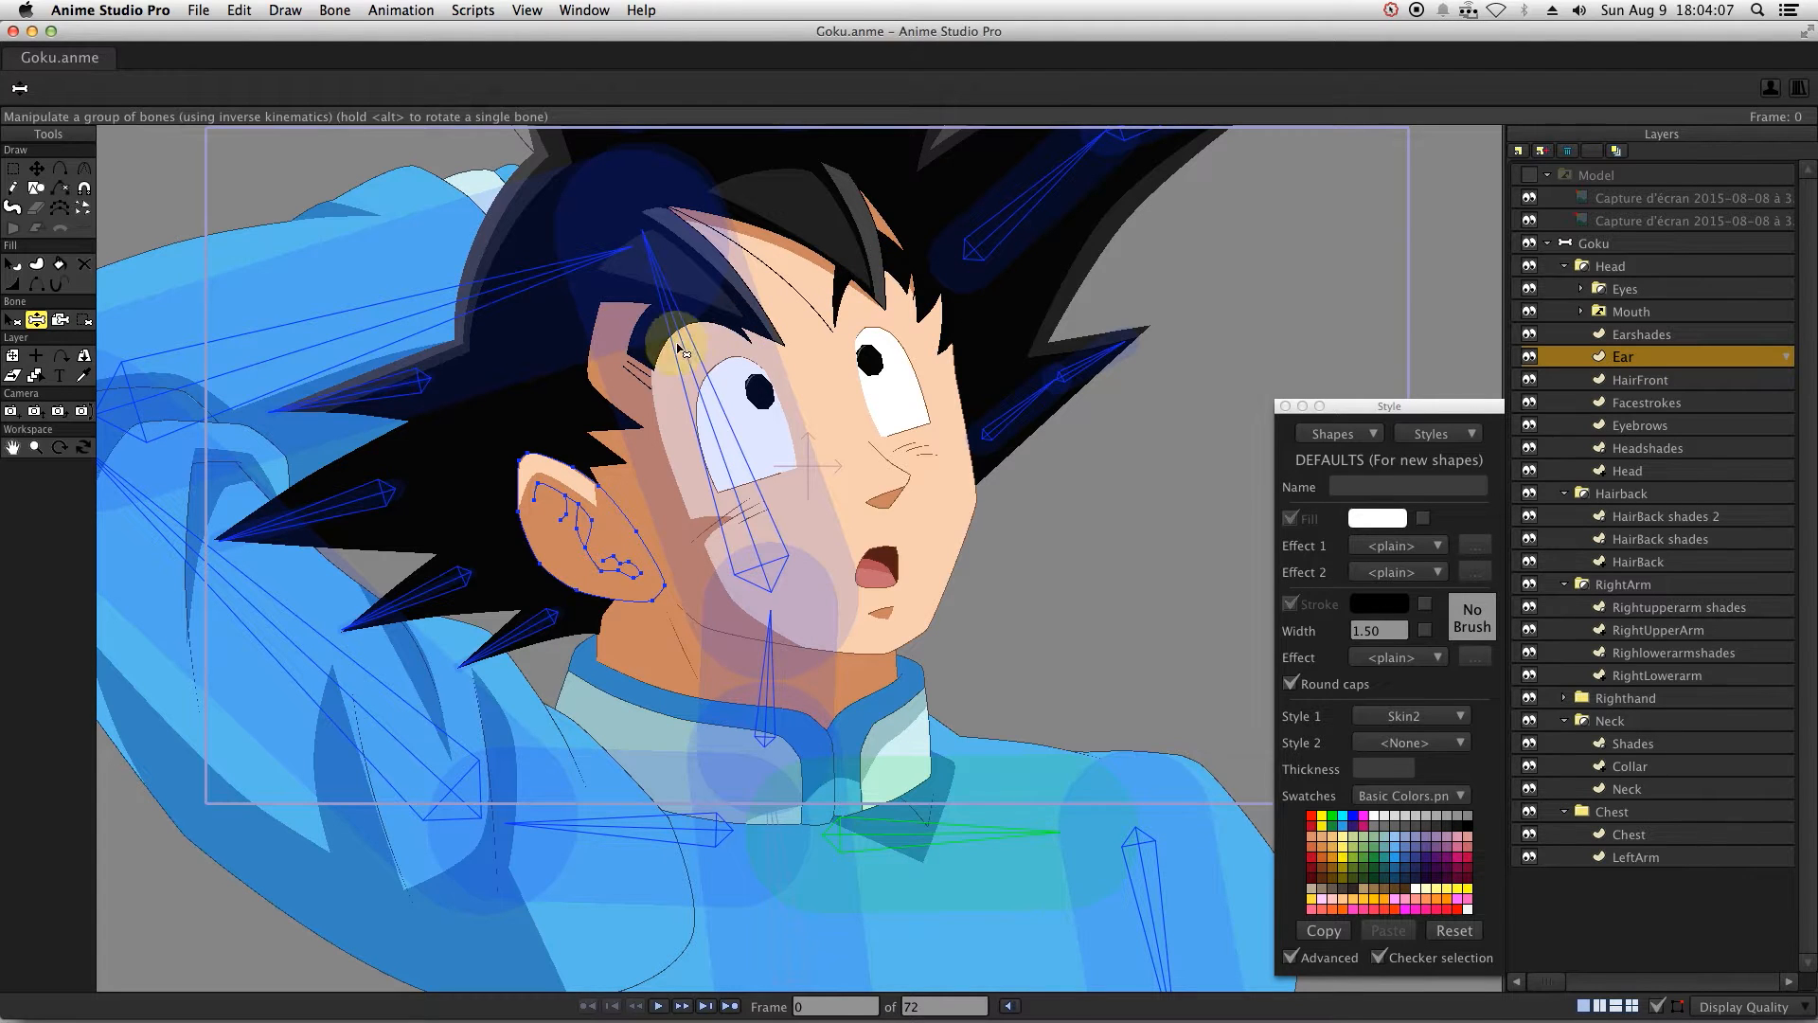
Select the JAW bone and constrain its angle between -90 and 25 degrees.
left_click_drag(678, 348, 754, 389)
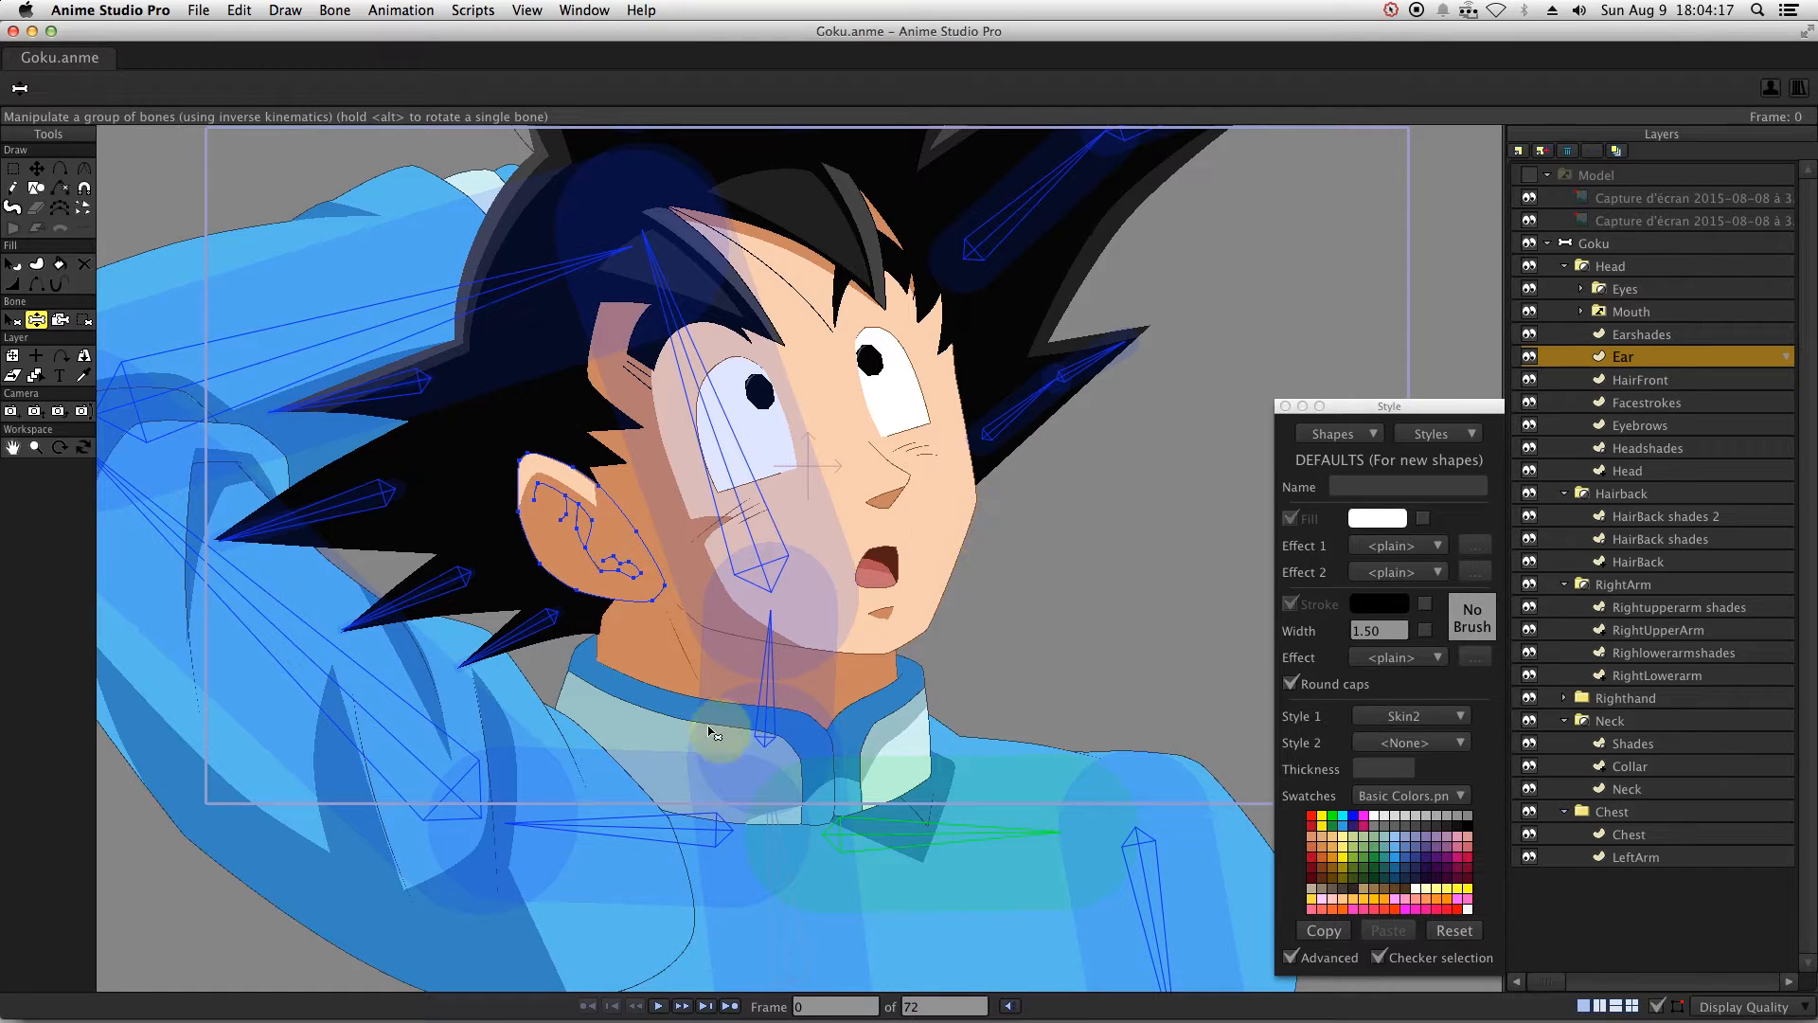
mouse_move(863, 635)
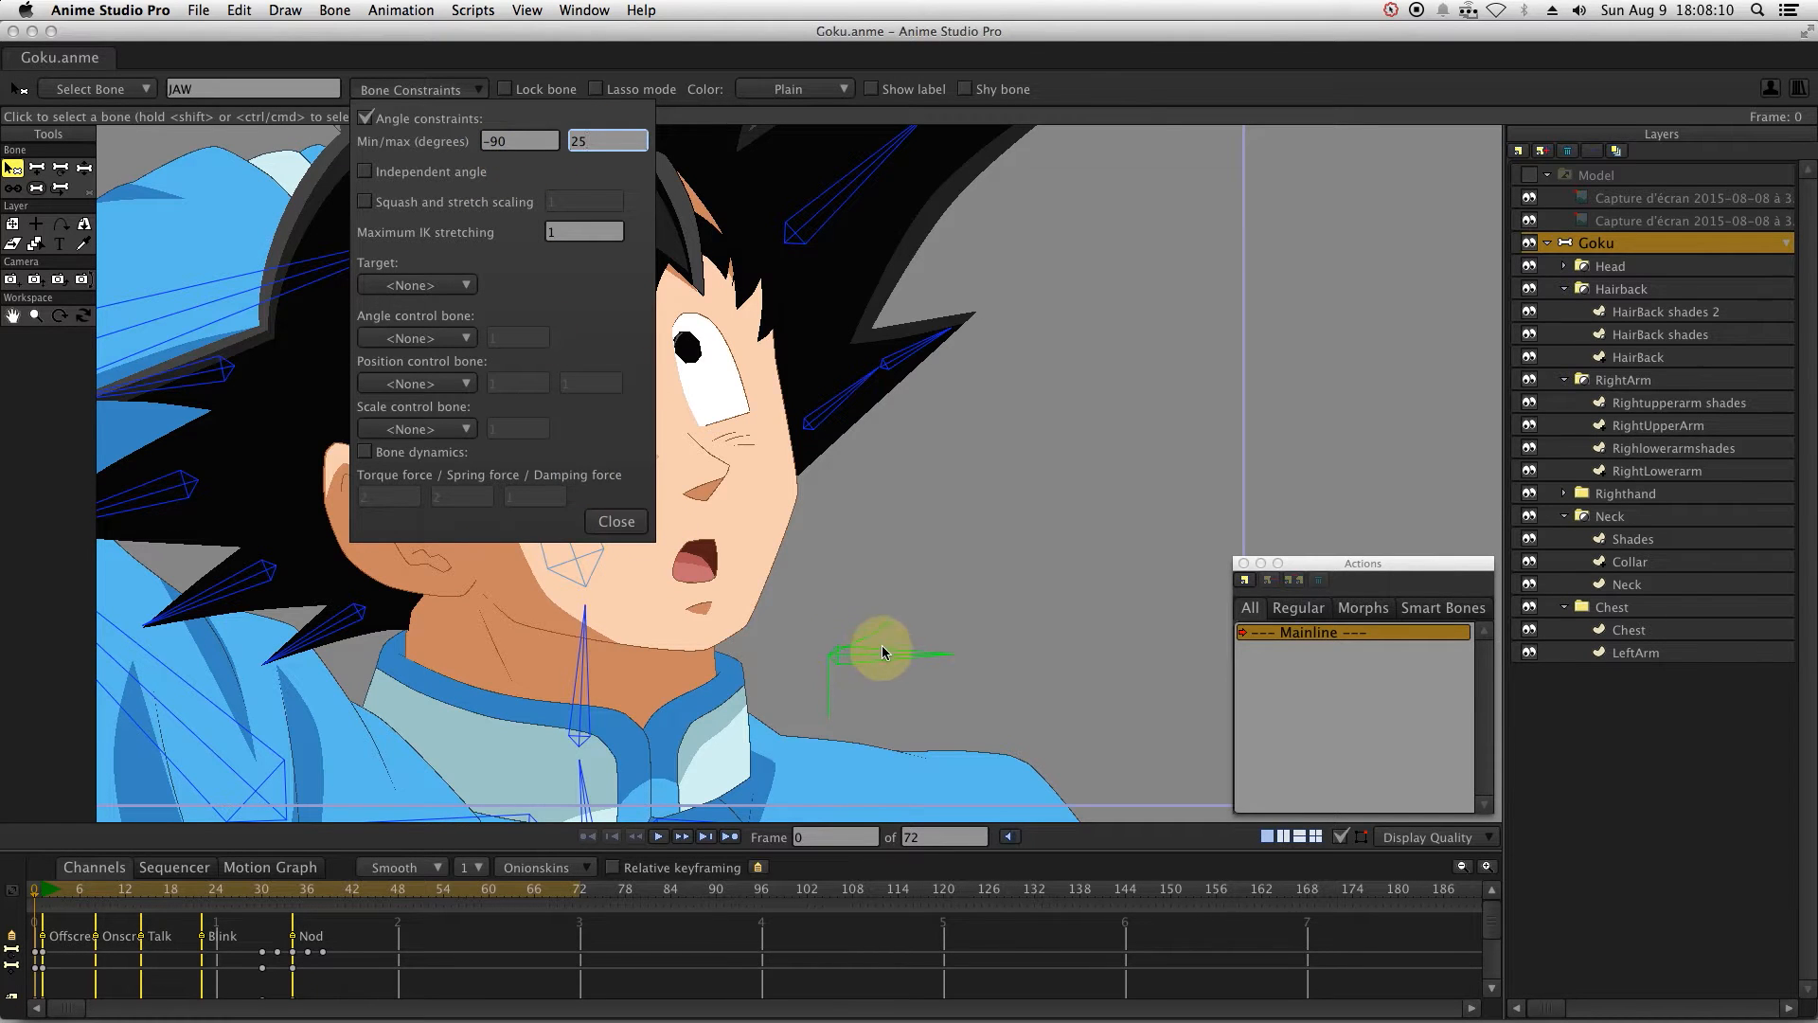
Confirm the jaw limits and reshape the chin points to follow the opened jaw.
left_click(616, 520)
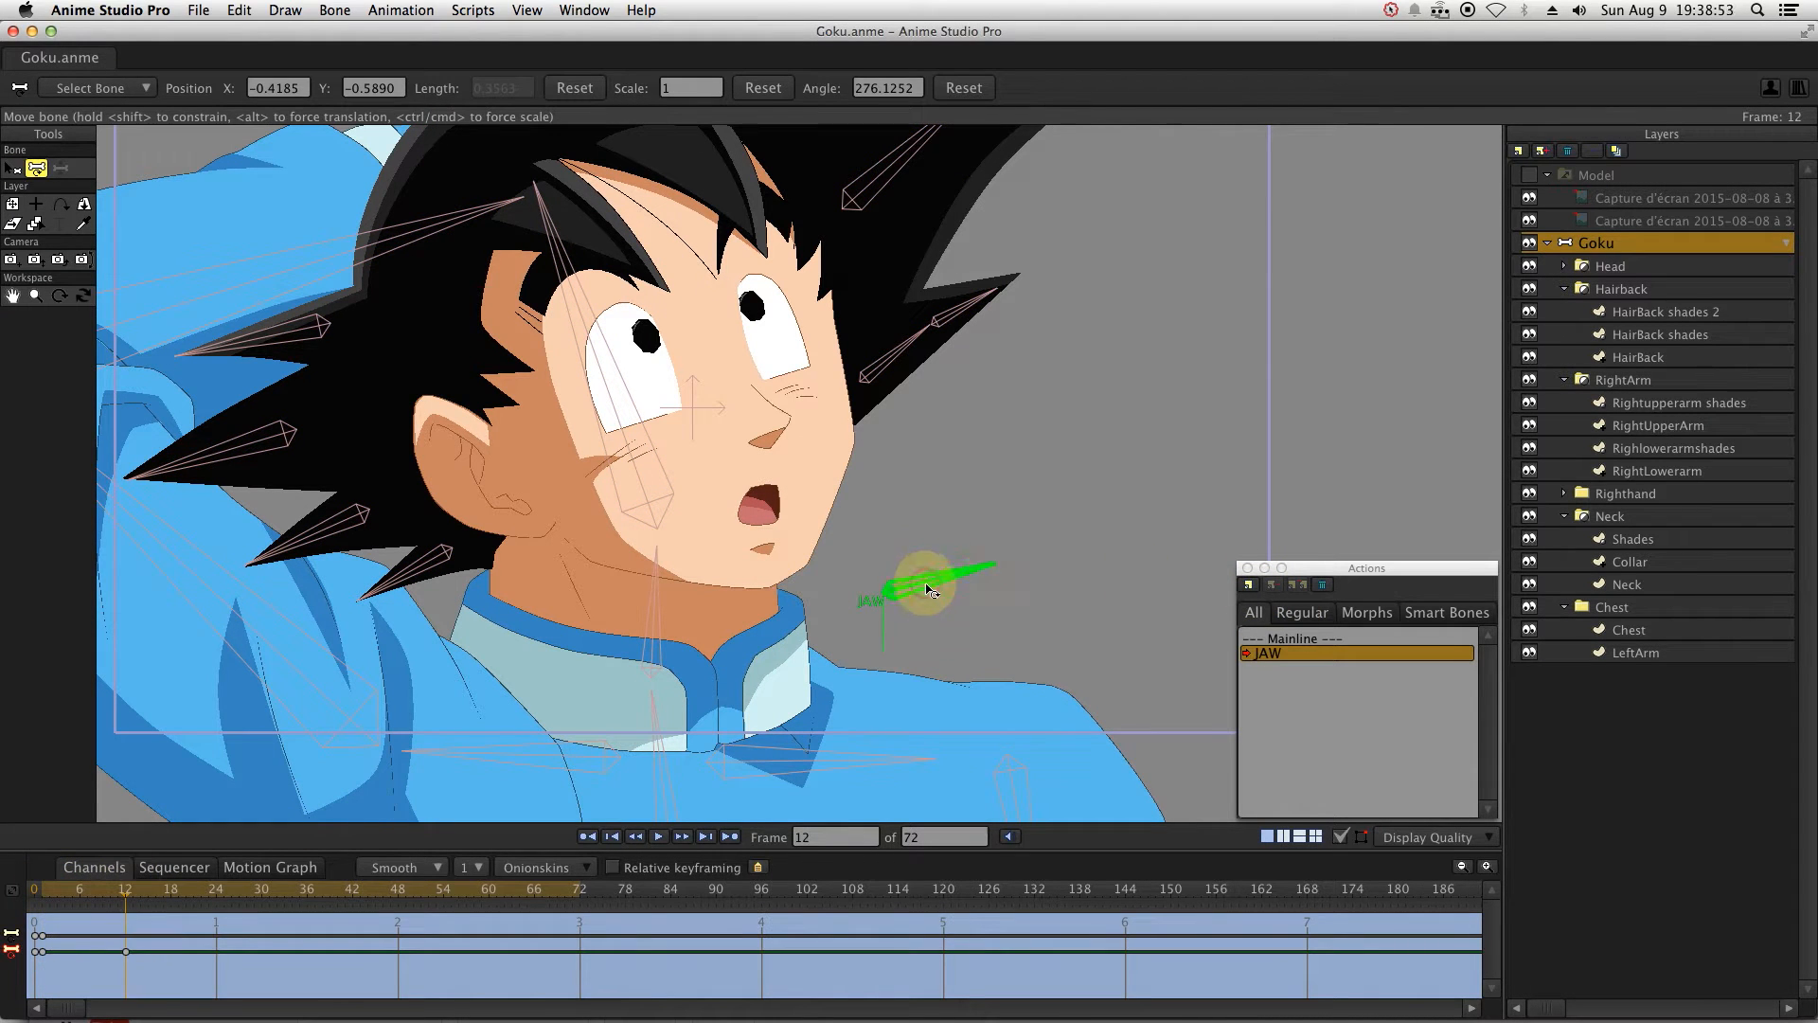
left_click(215, 900)
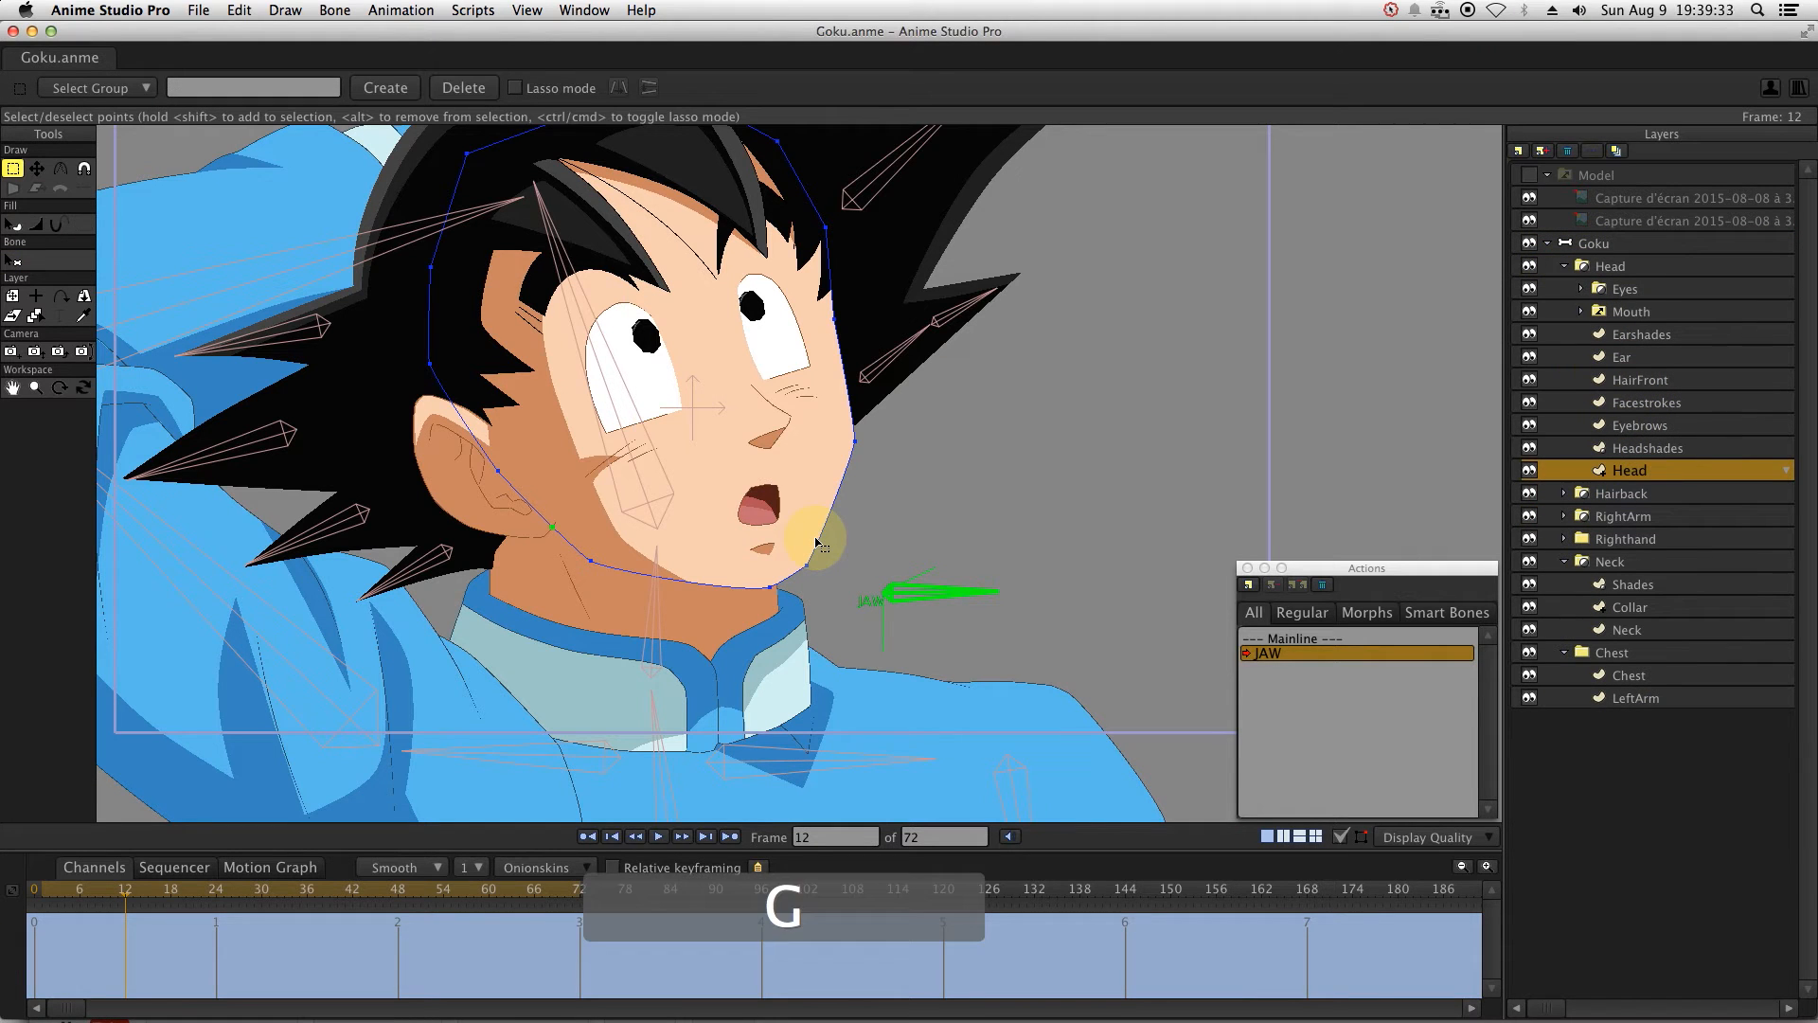
left_click_drag(817, 543, 775, 684)
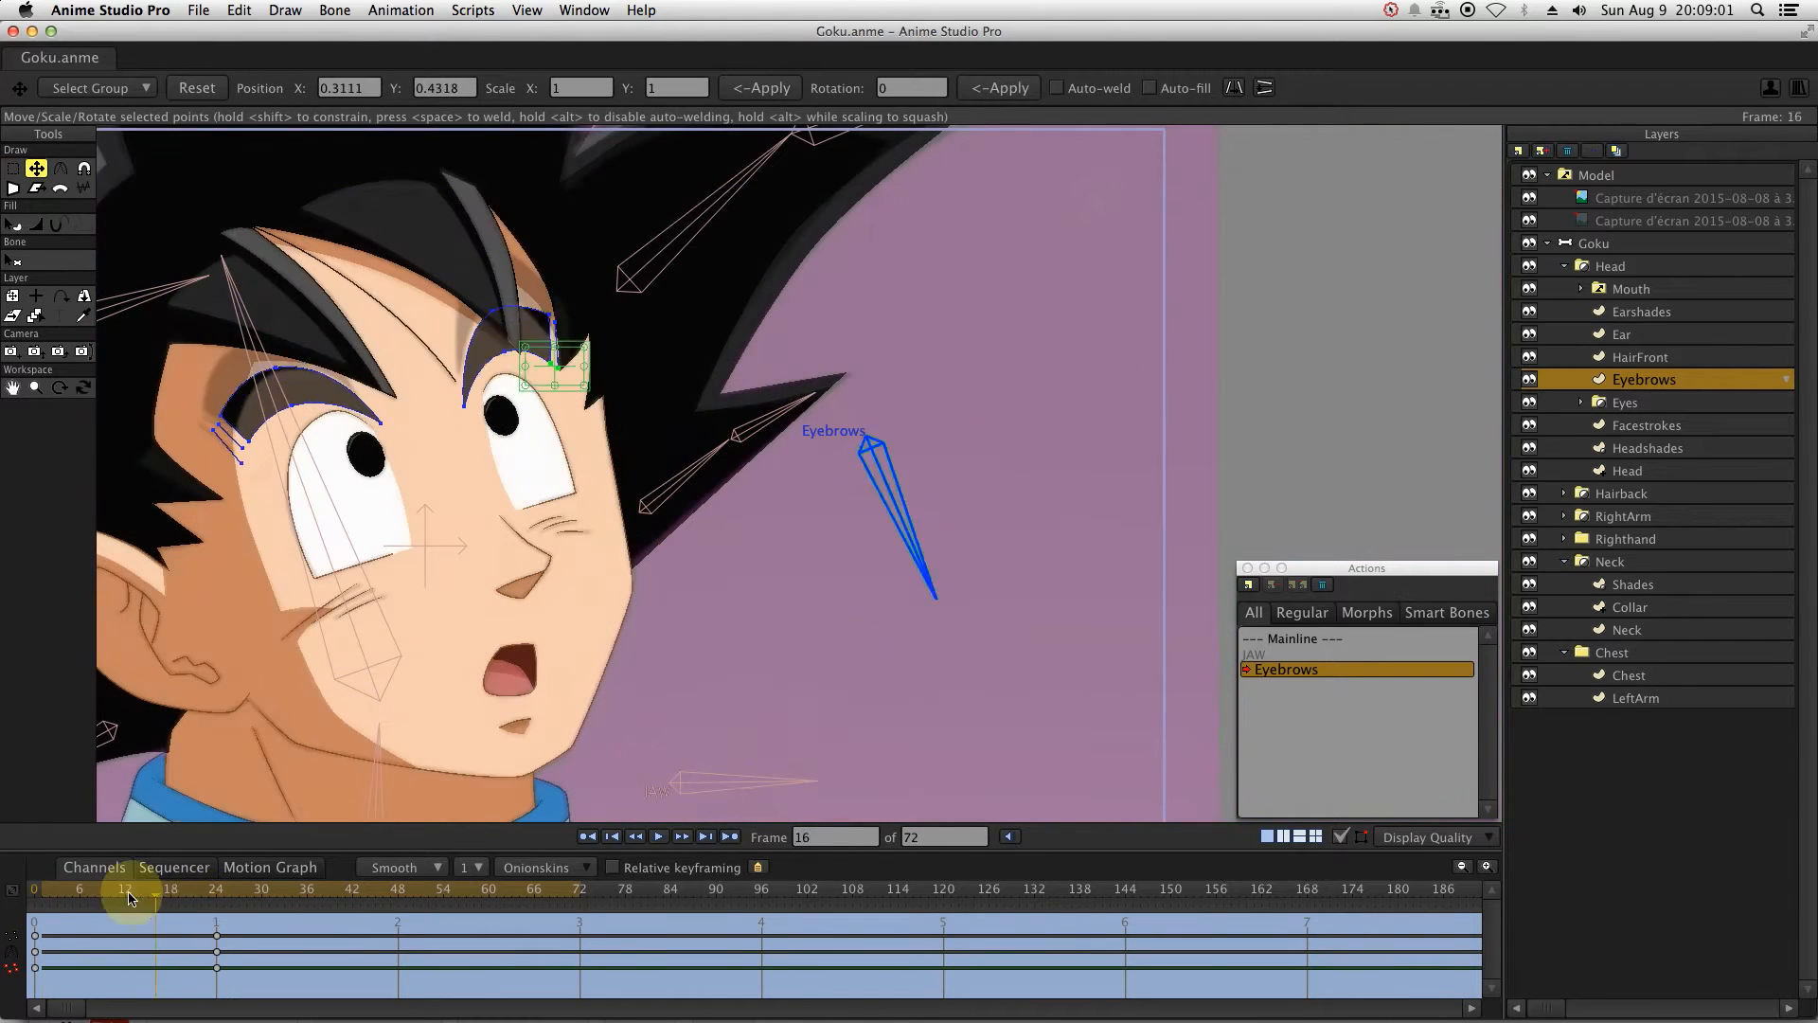
left_click(216, 889)
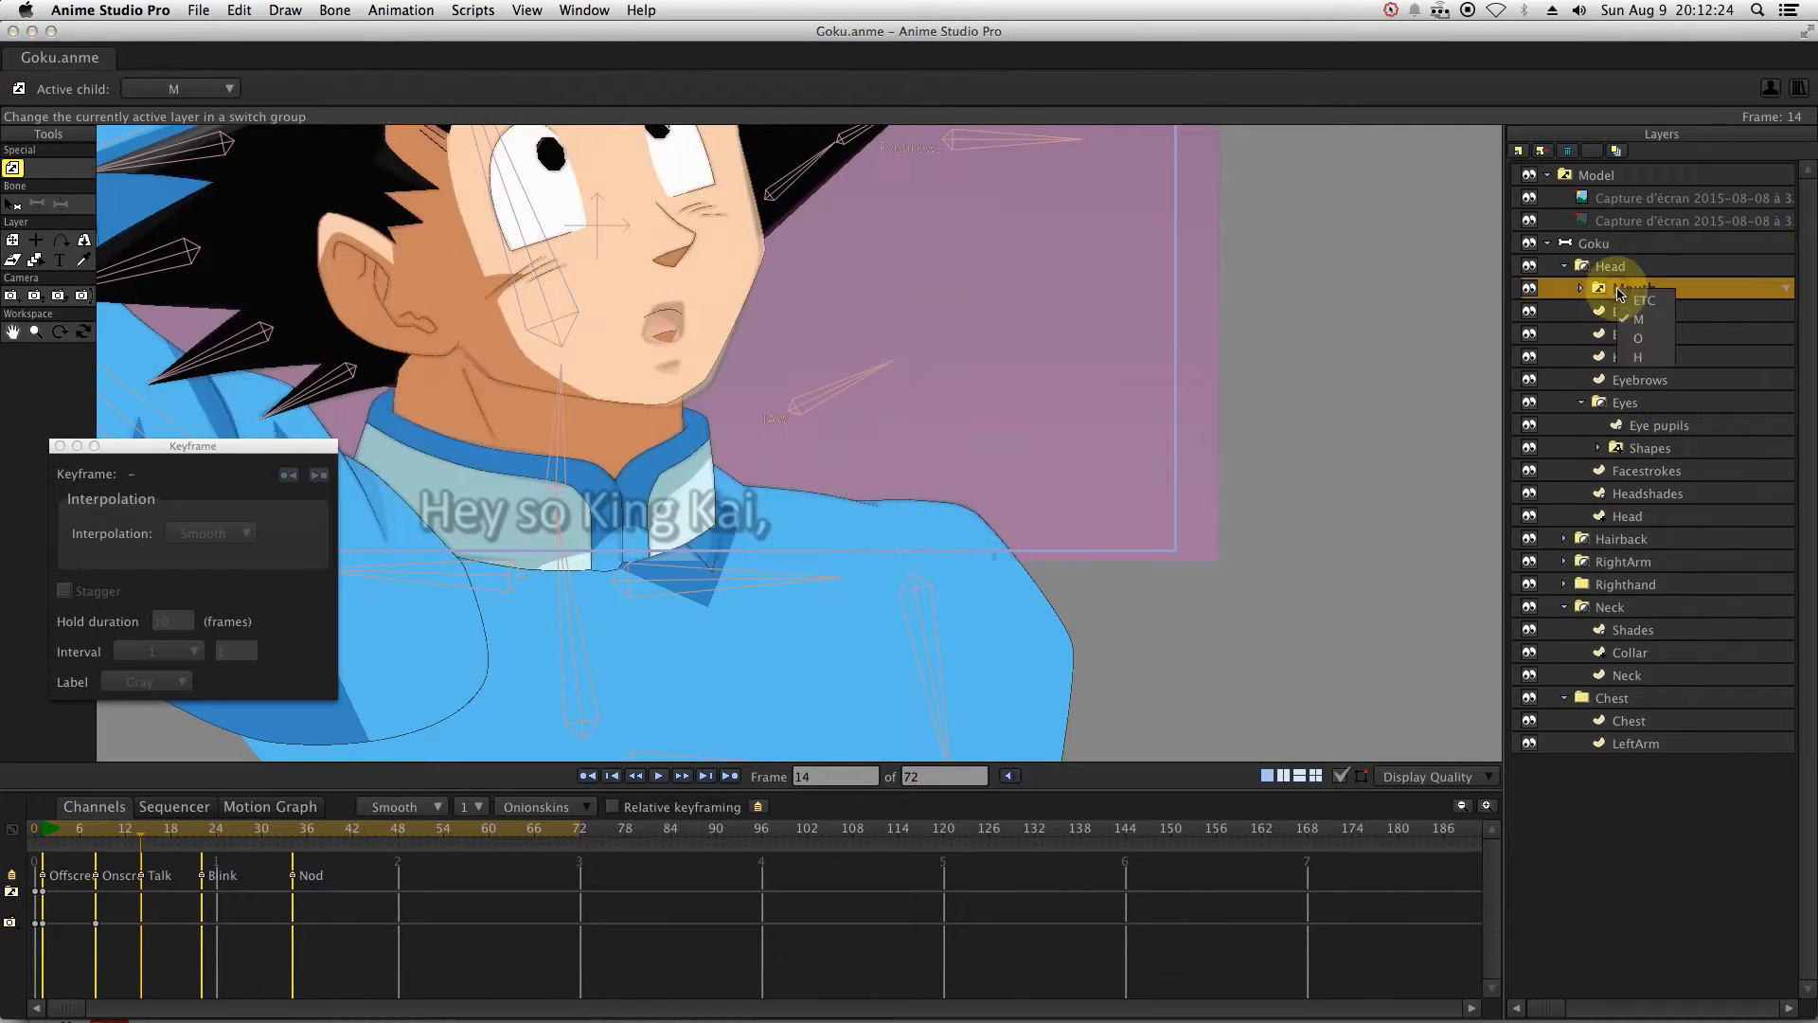
Key the Mouth switch through M, O, ETC and H shapes, then play back.
left_click(1638, 337)
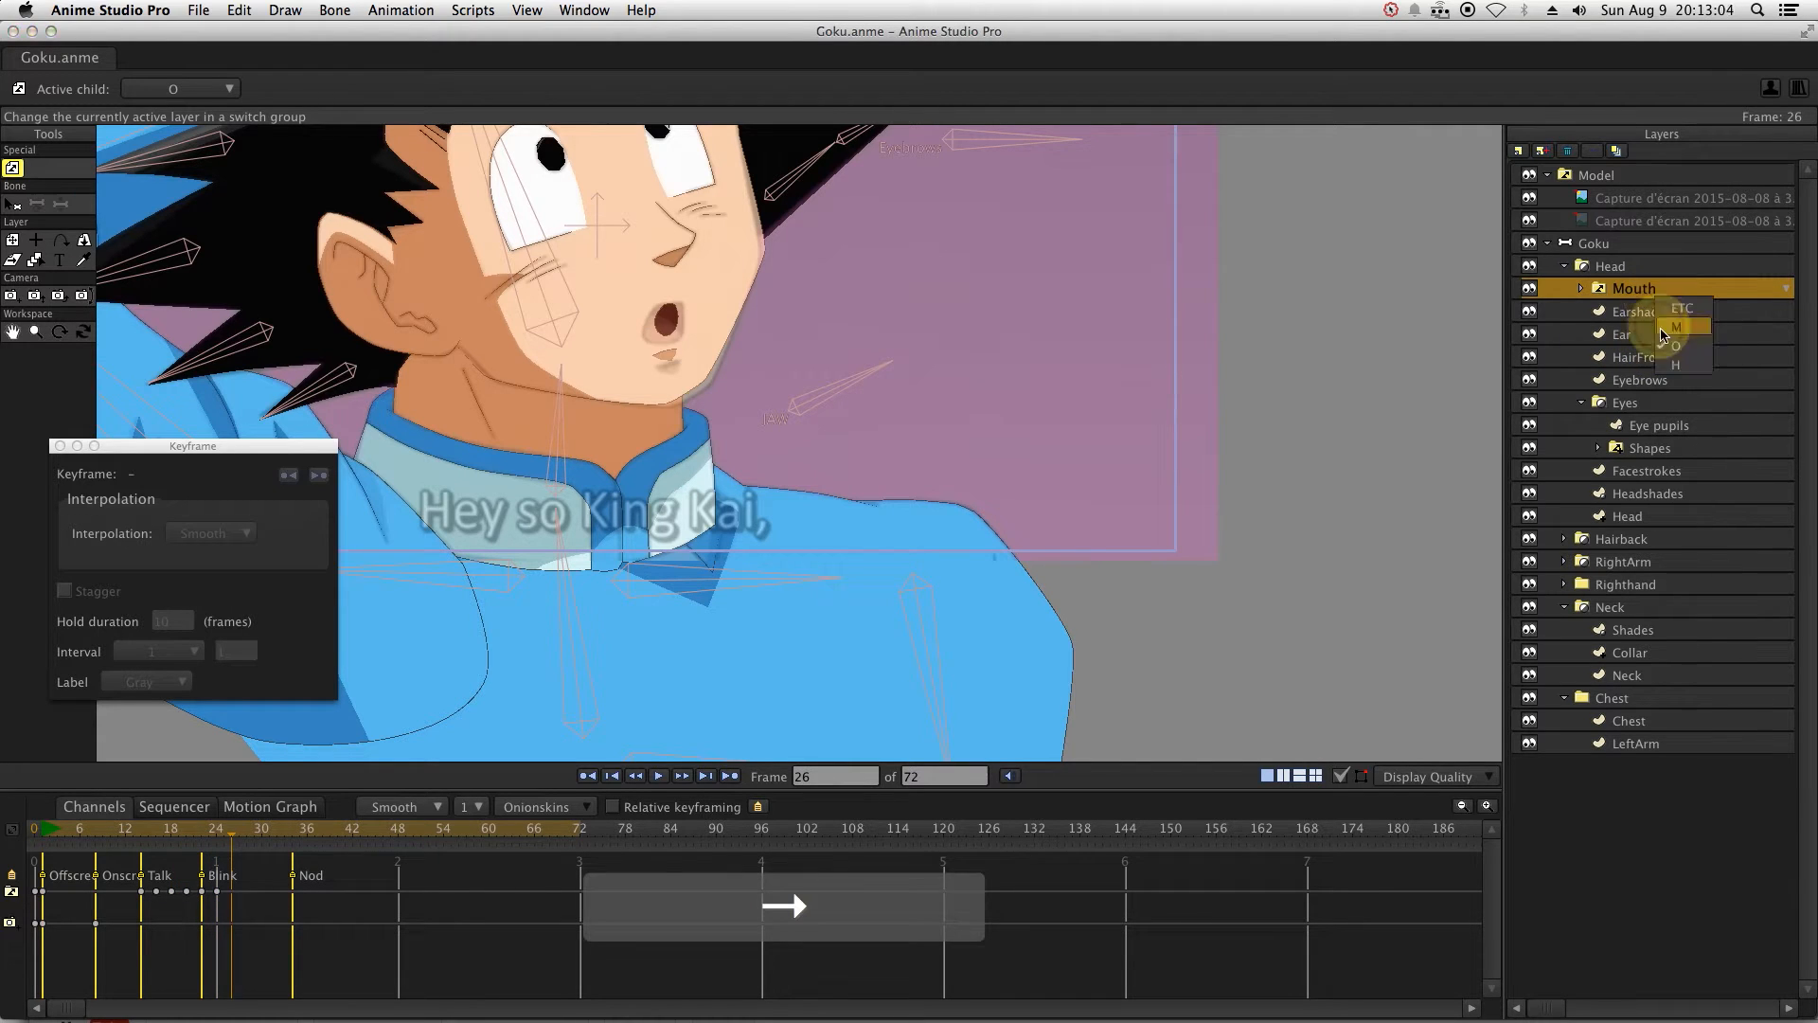
left_click(1652, 305)
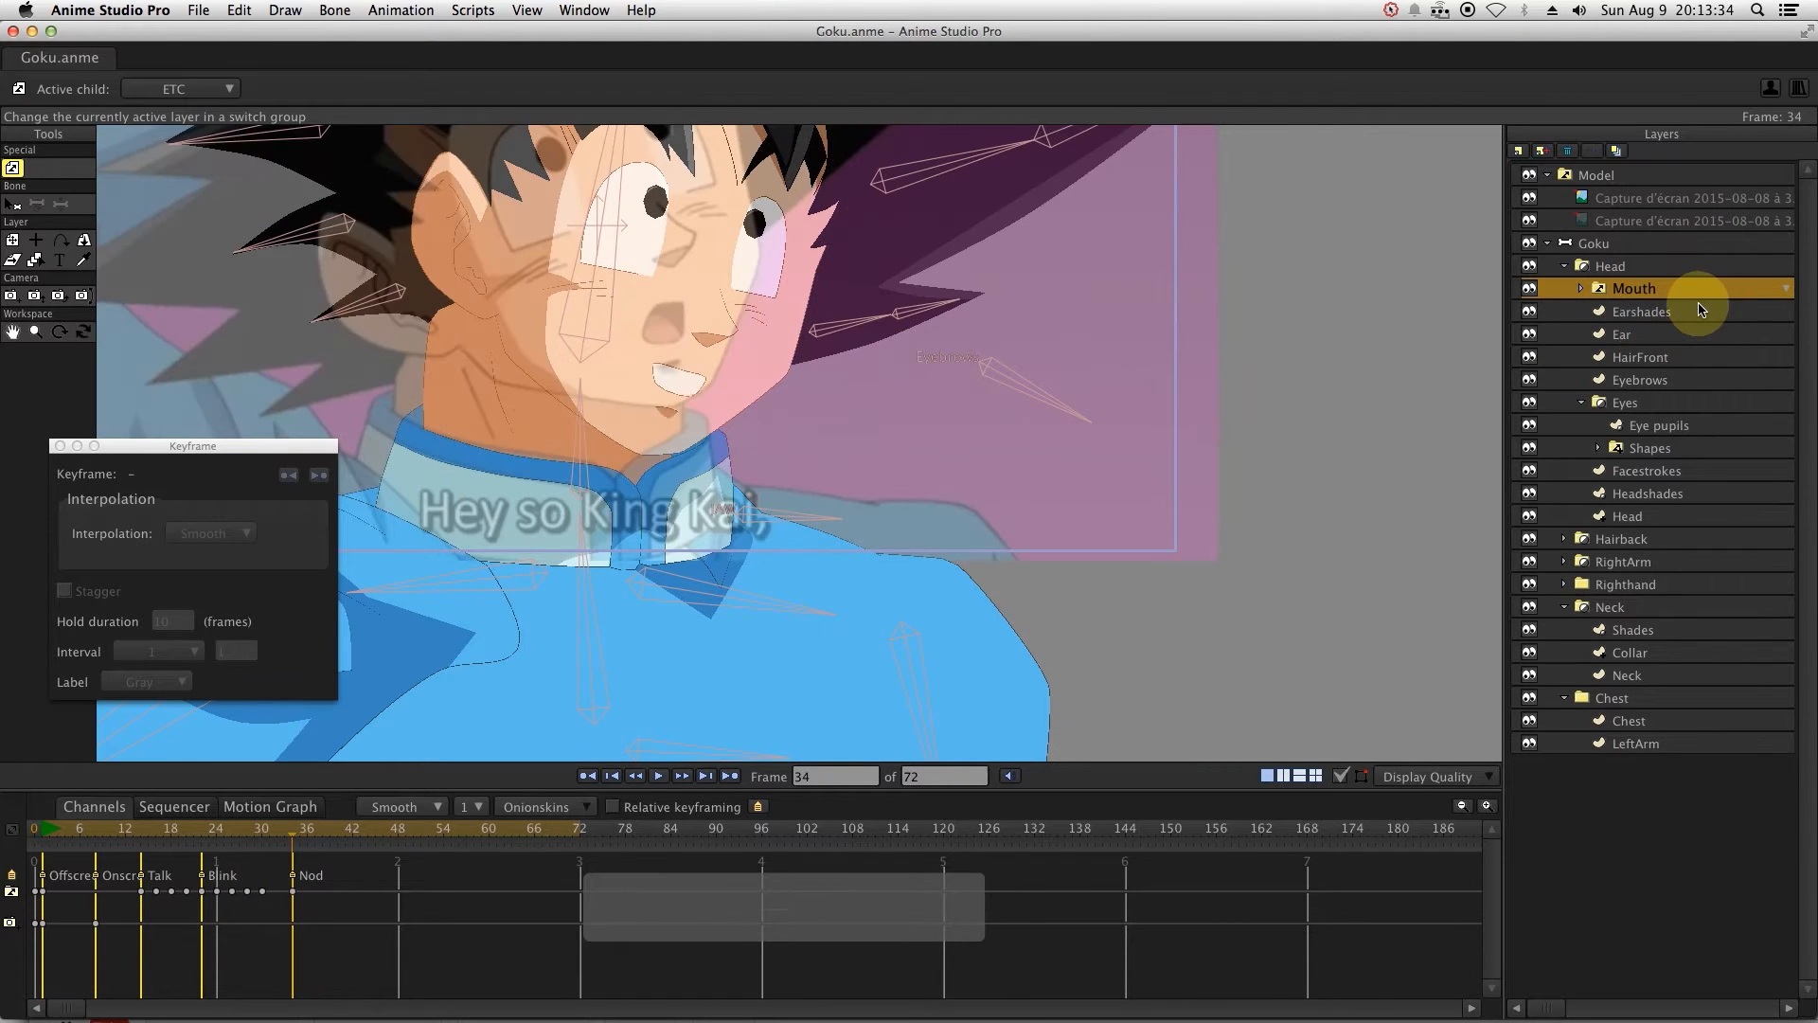
left_click(1785, 288)
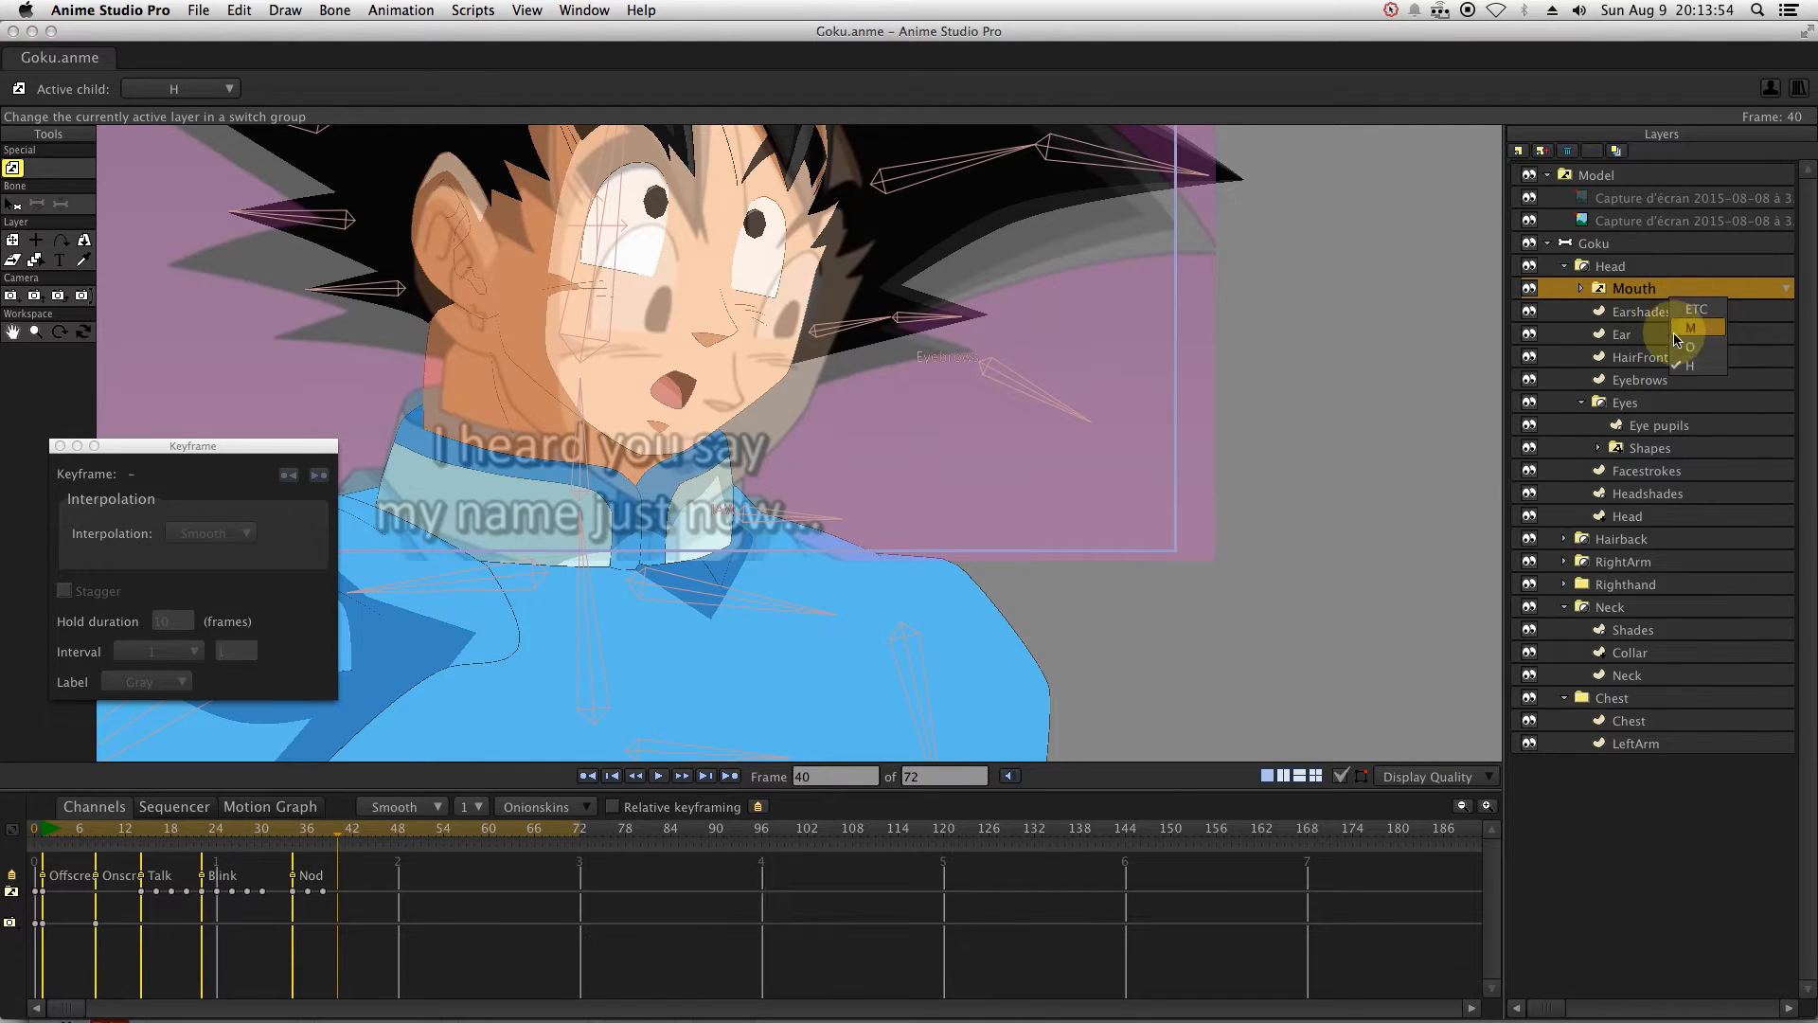
left_click(1695, 308)
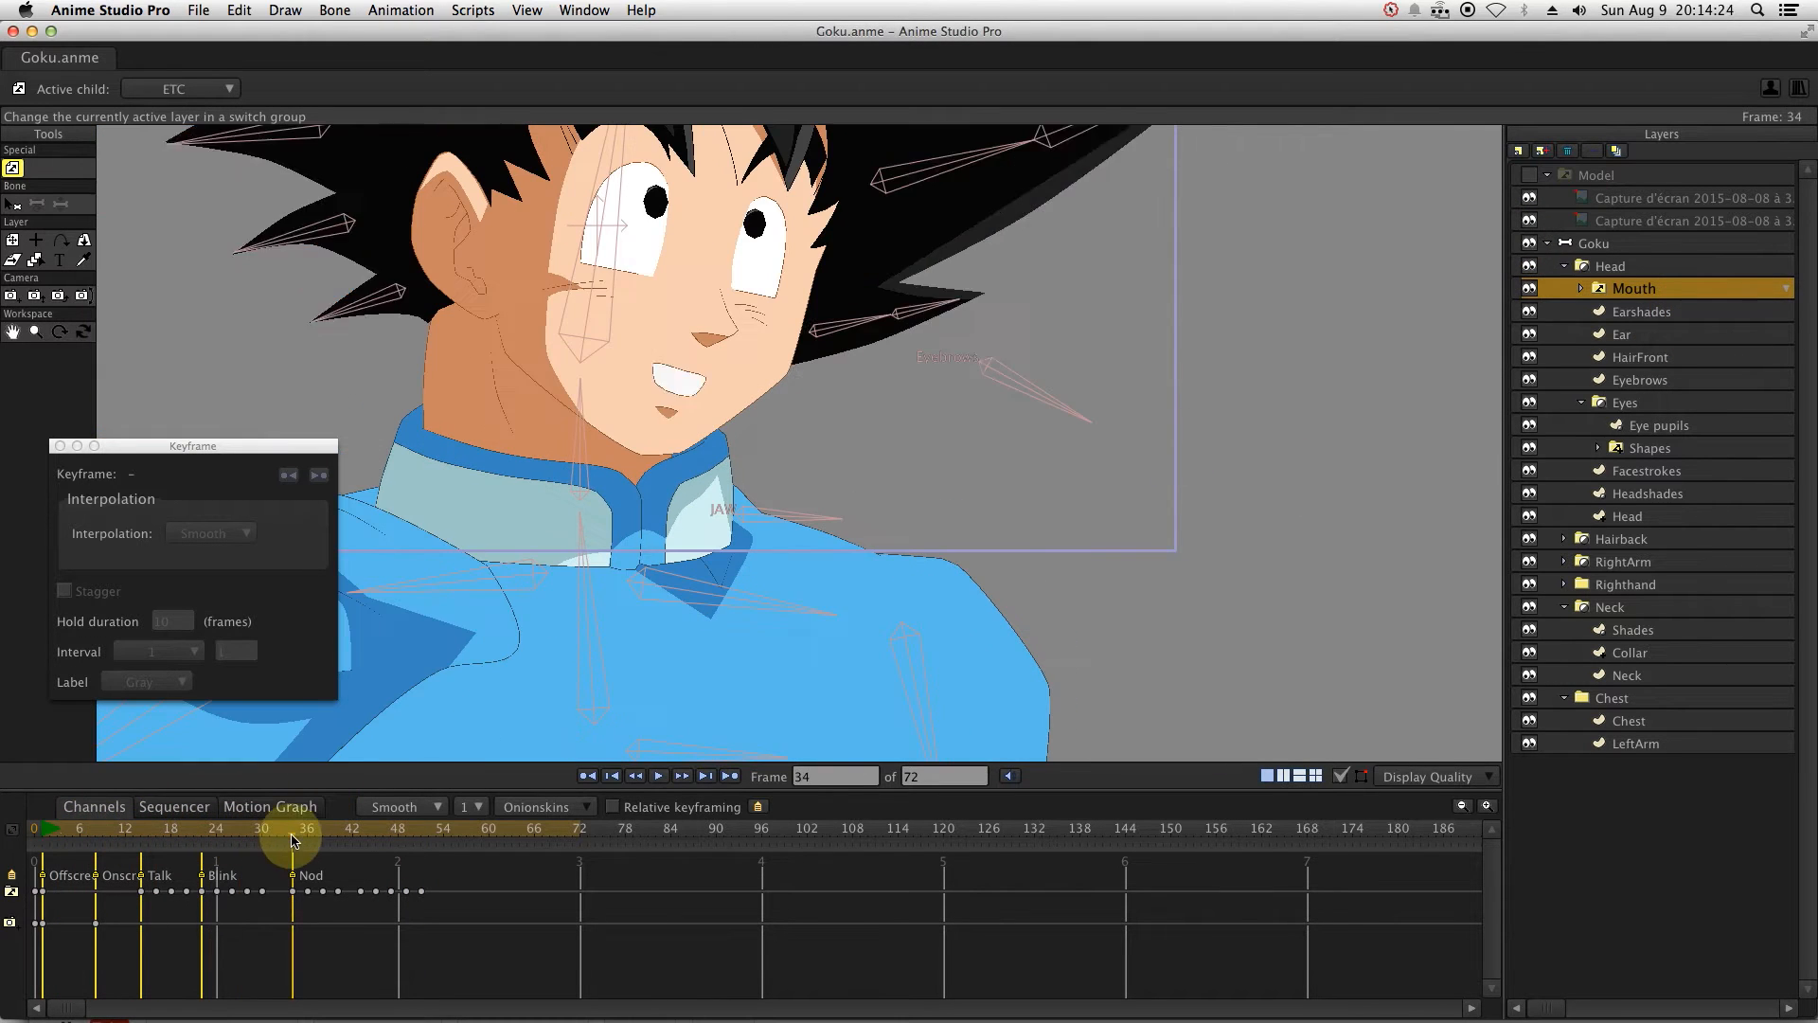
key("space")
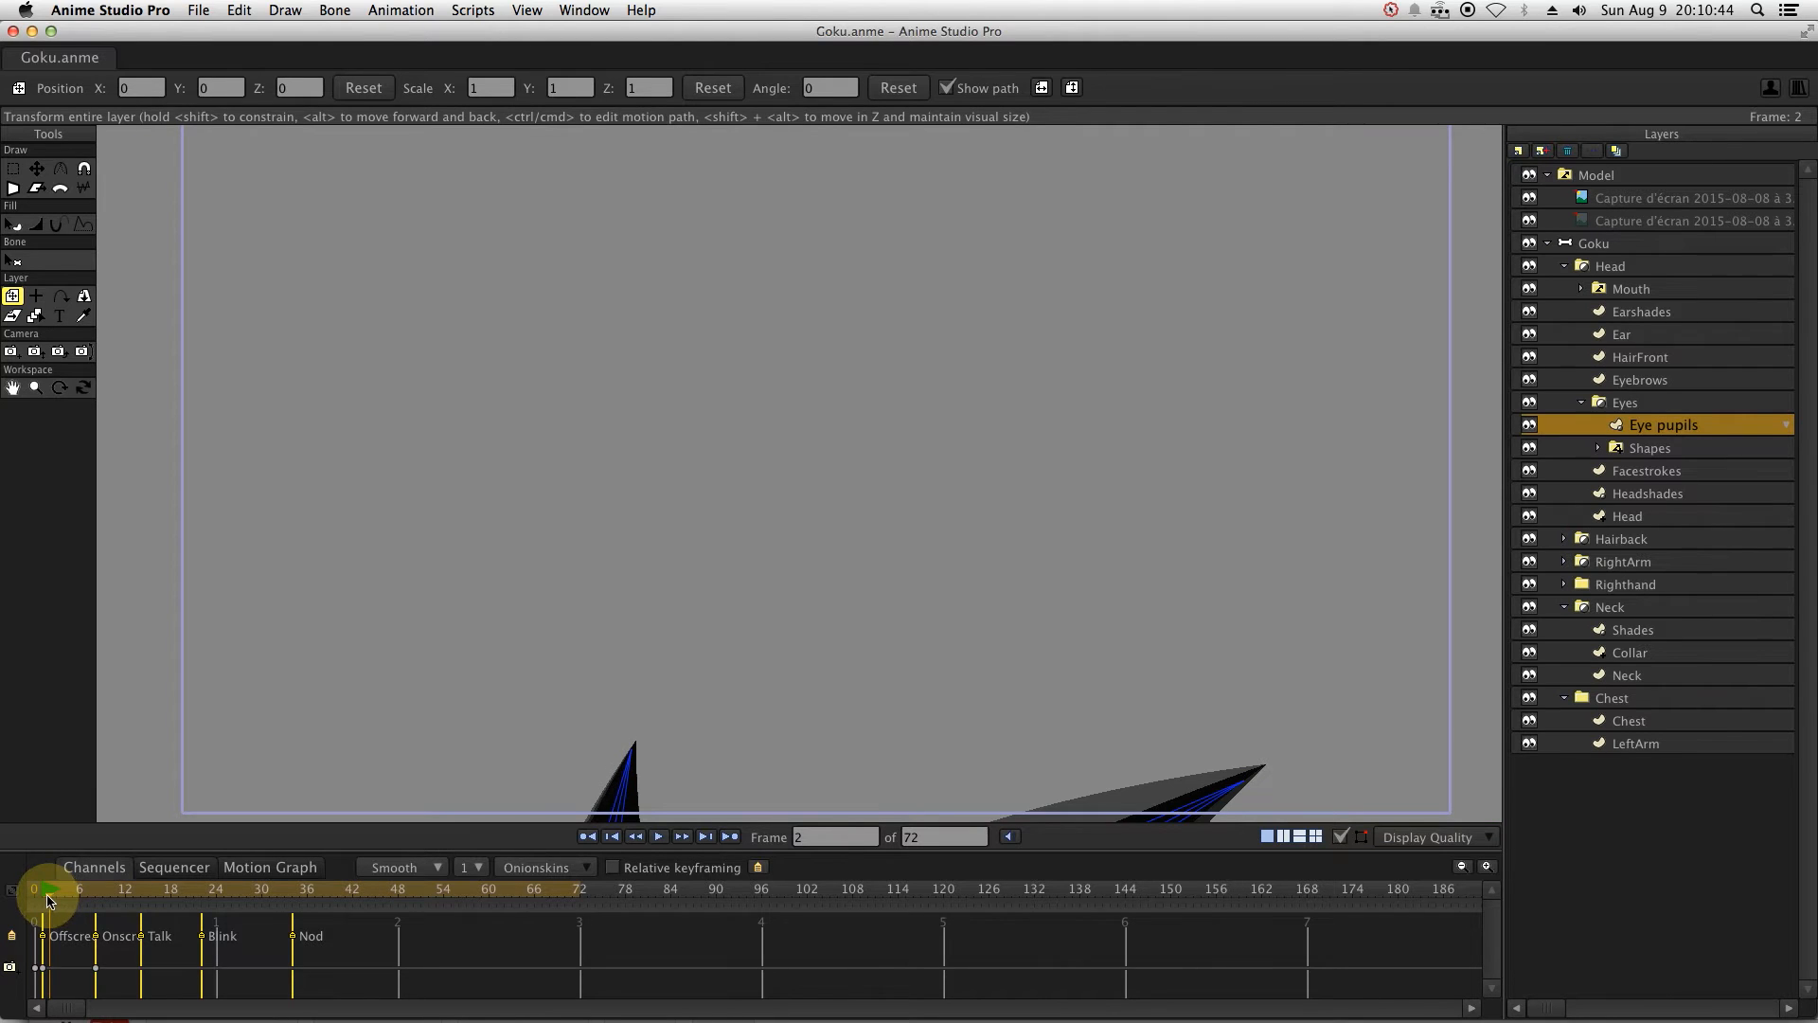
Set the first keyframe's hold duration and key JAW rotations opening then narrowing the mouth.
left_click(47, 888)
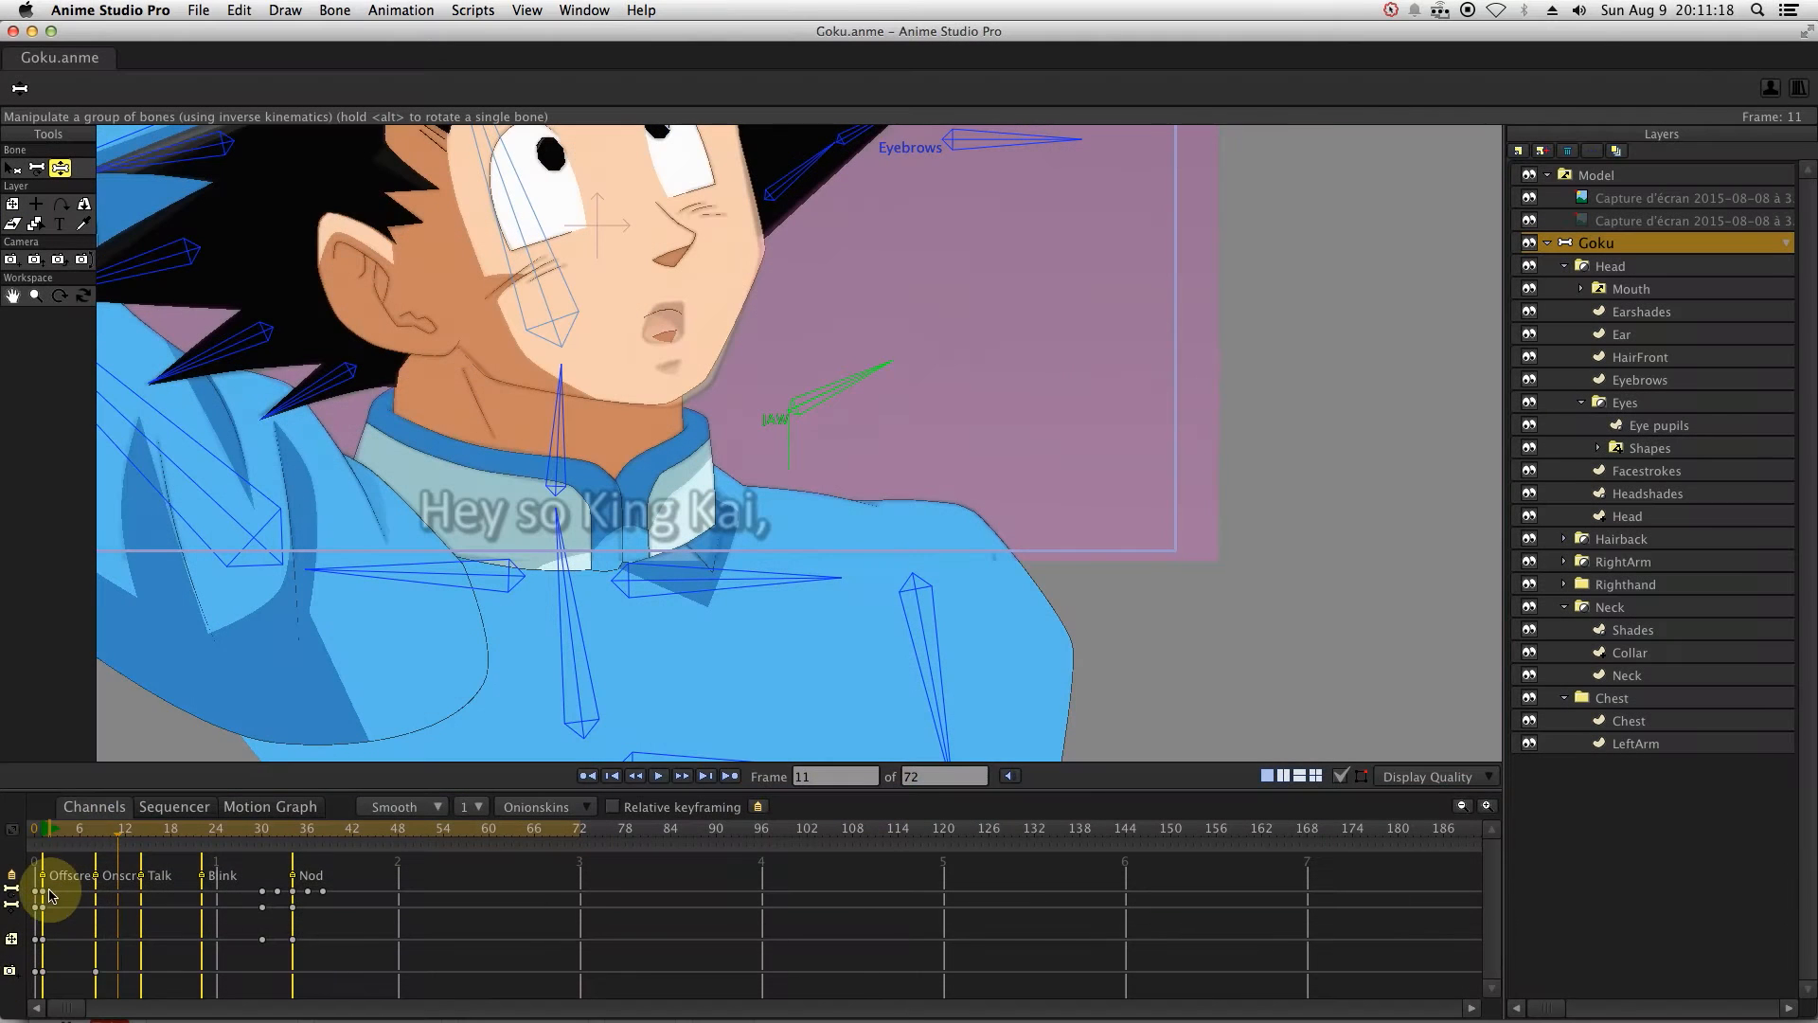
double_click(37, 891)
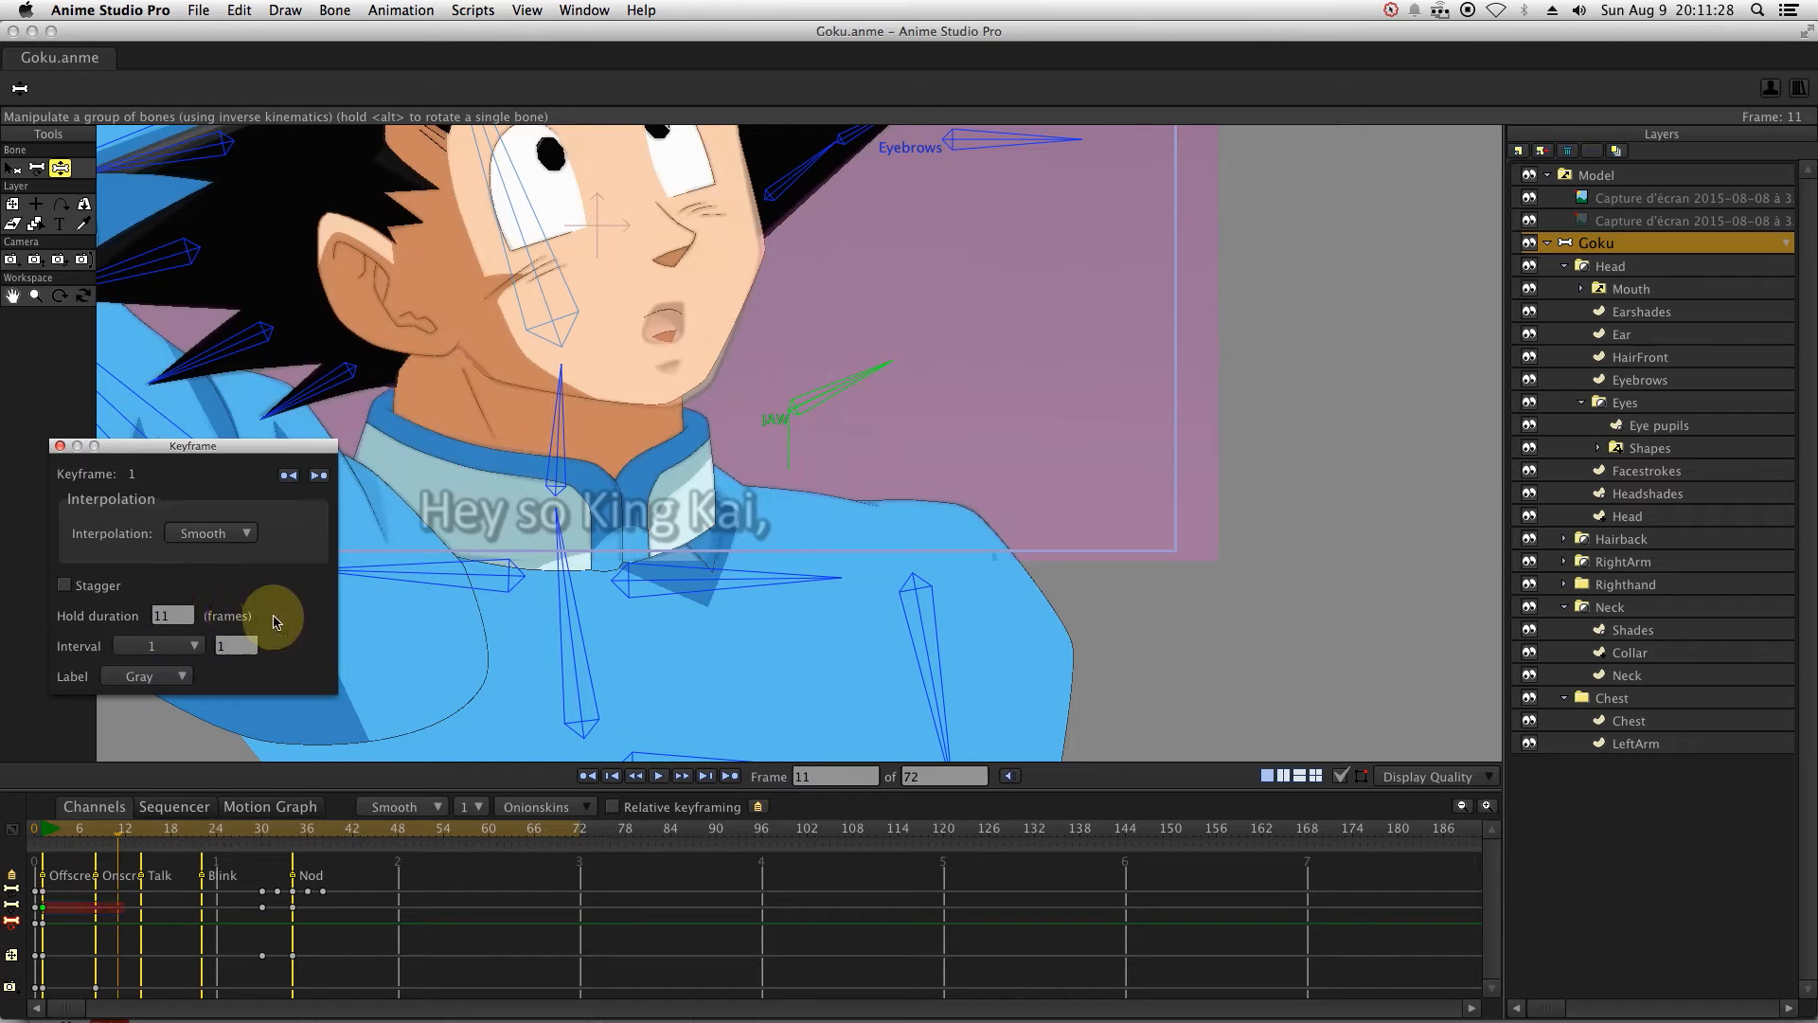
left_click(139, 827)
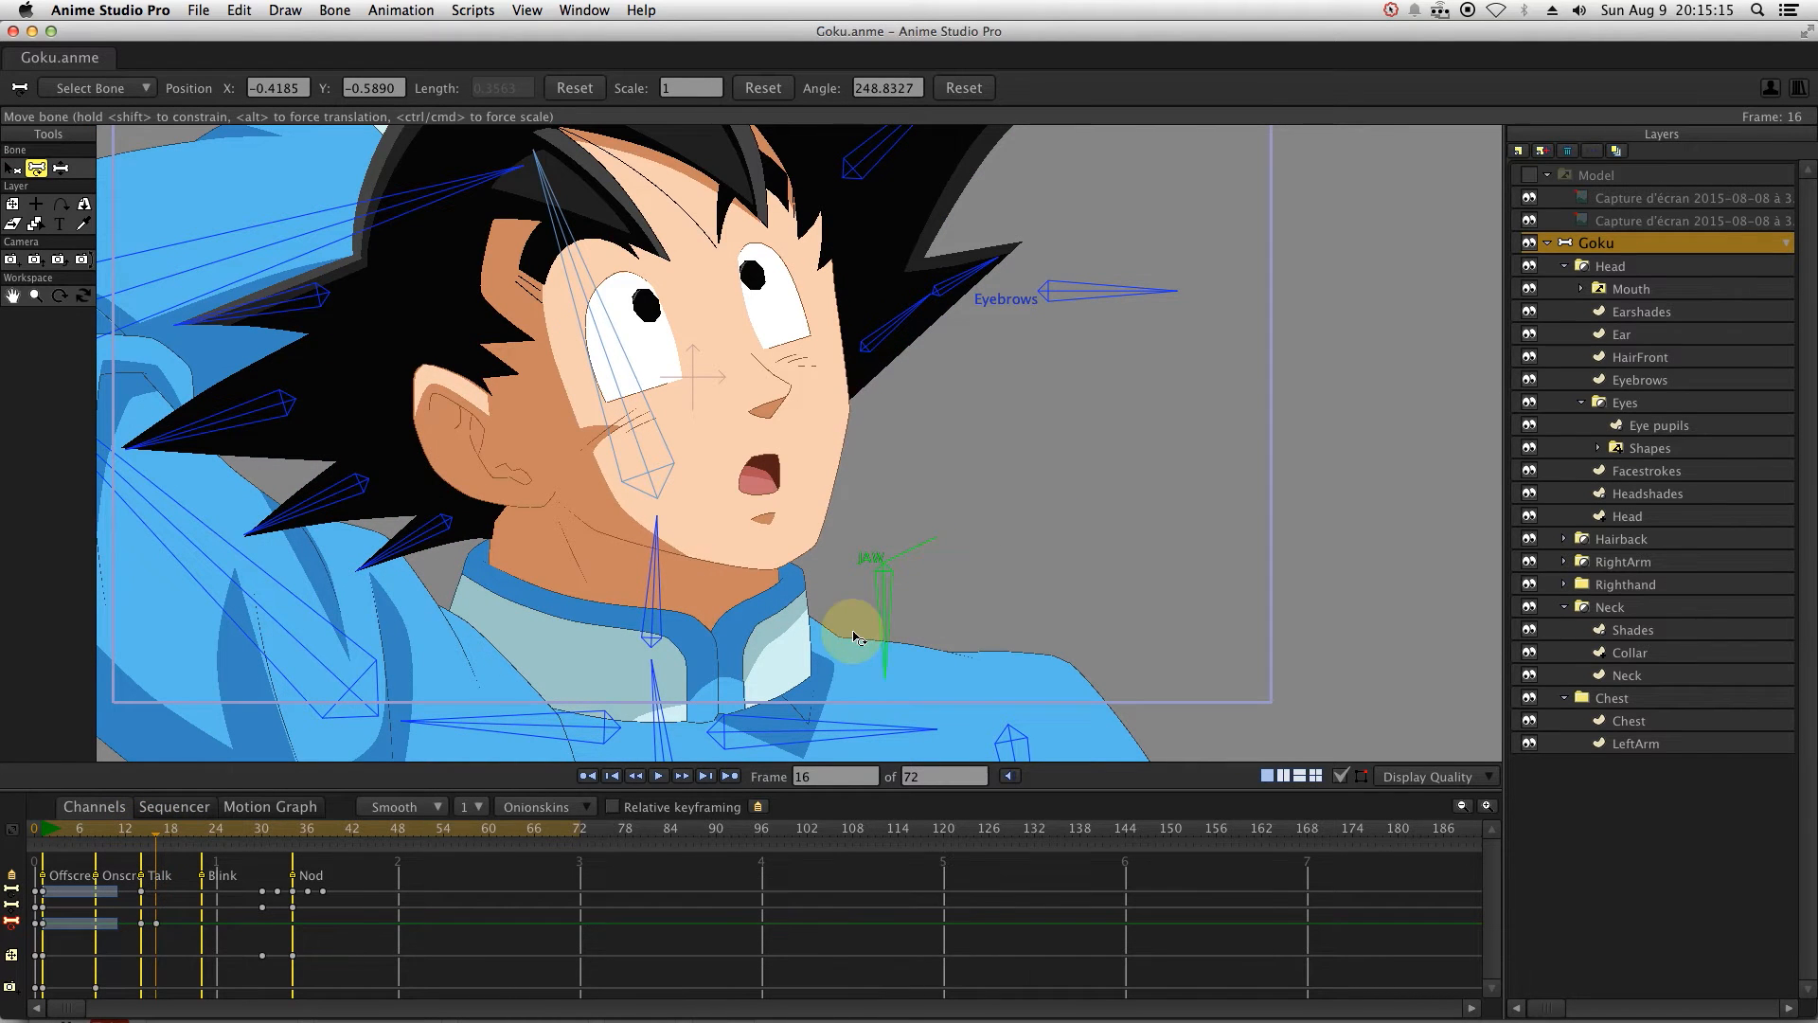
left_click_drag(864, 632, 939, 559)
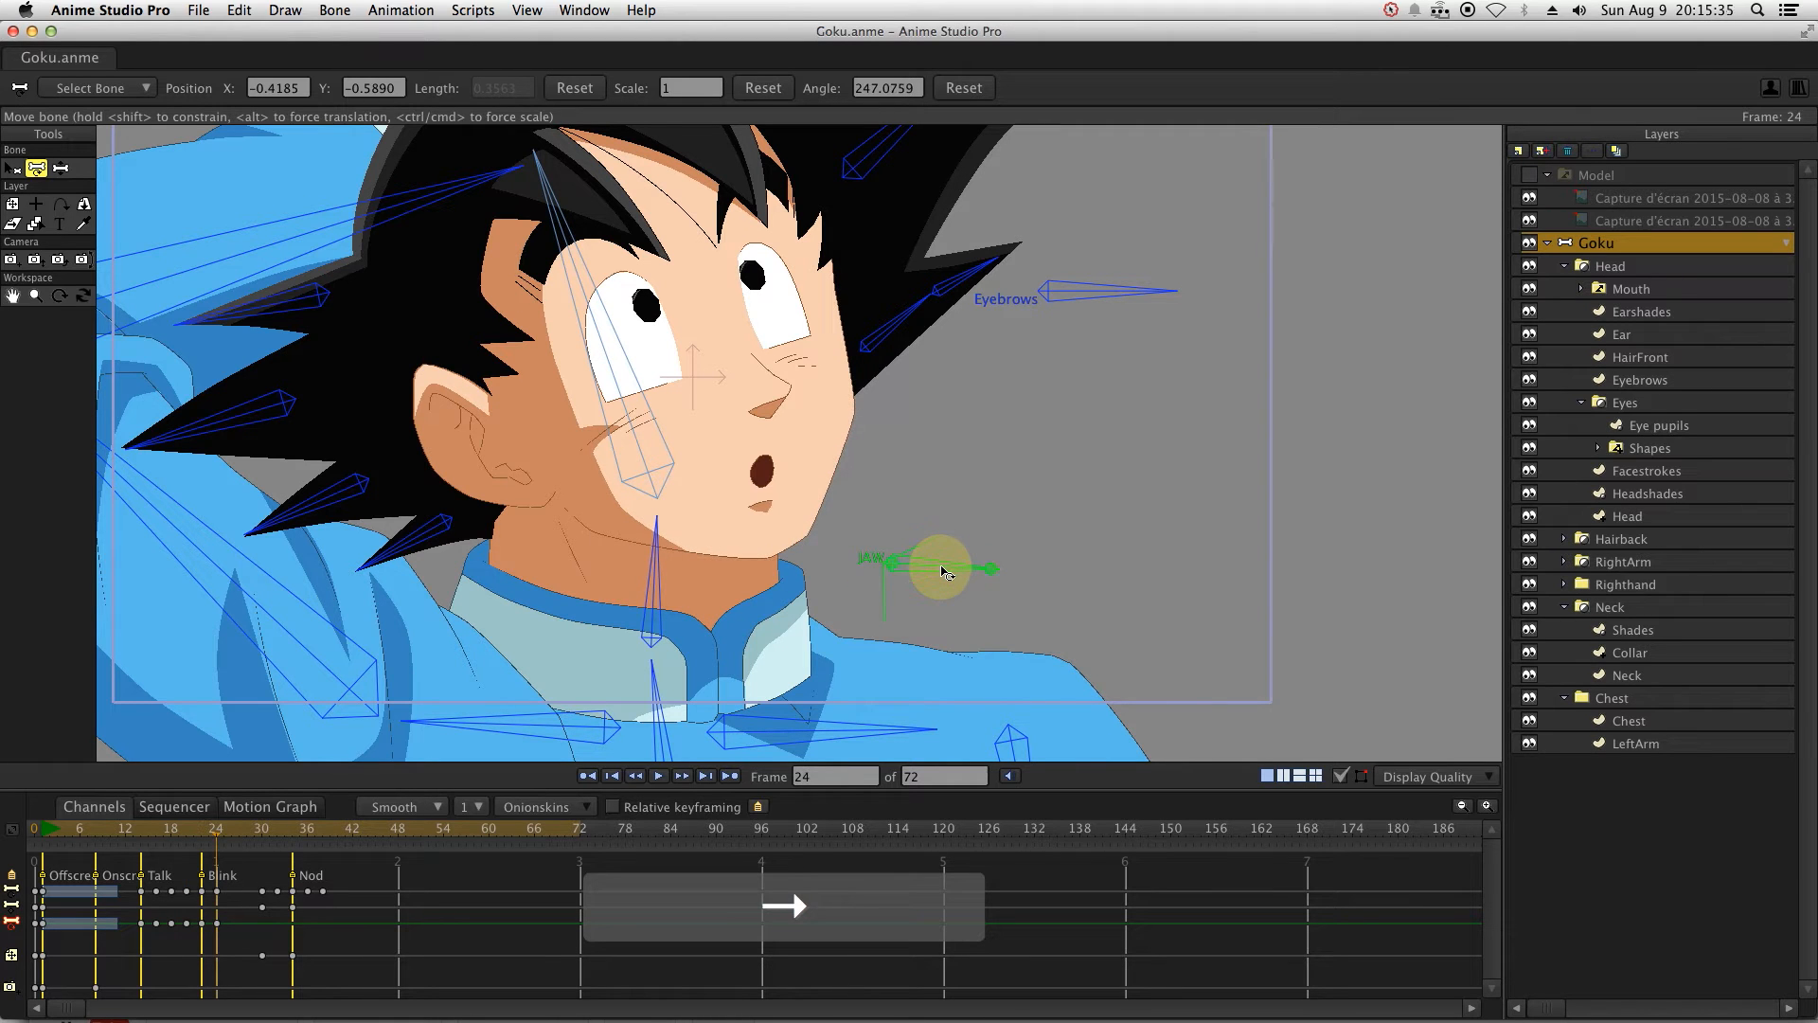
left_click_drag(939, 570, 936, 531)
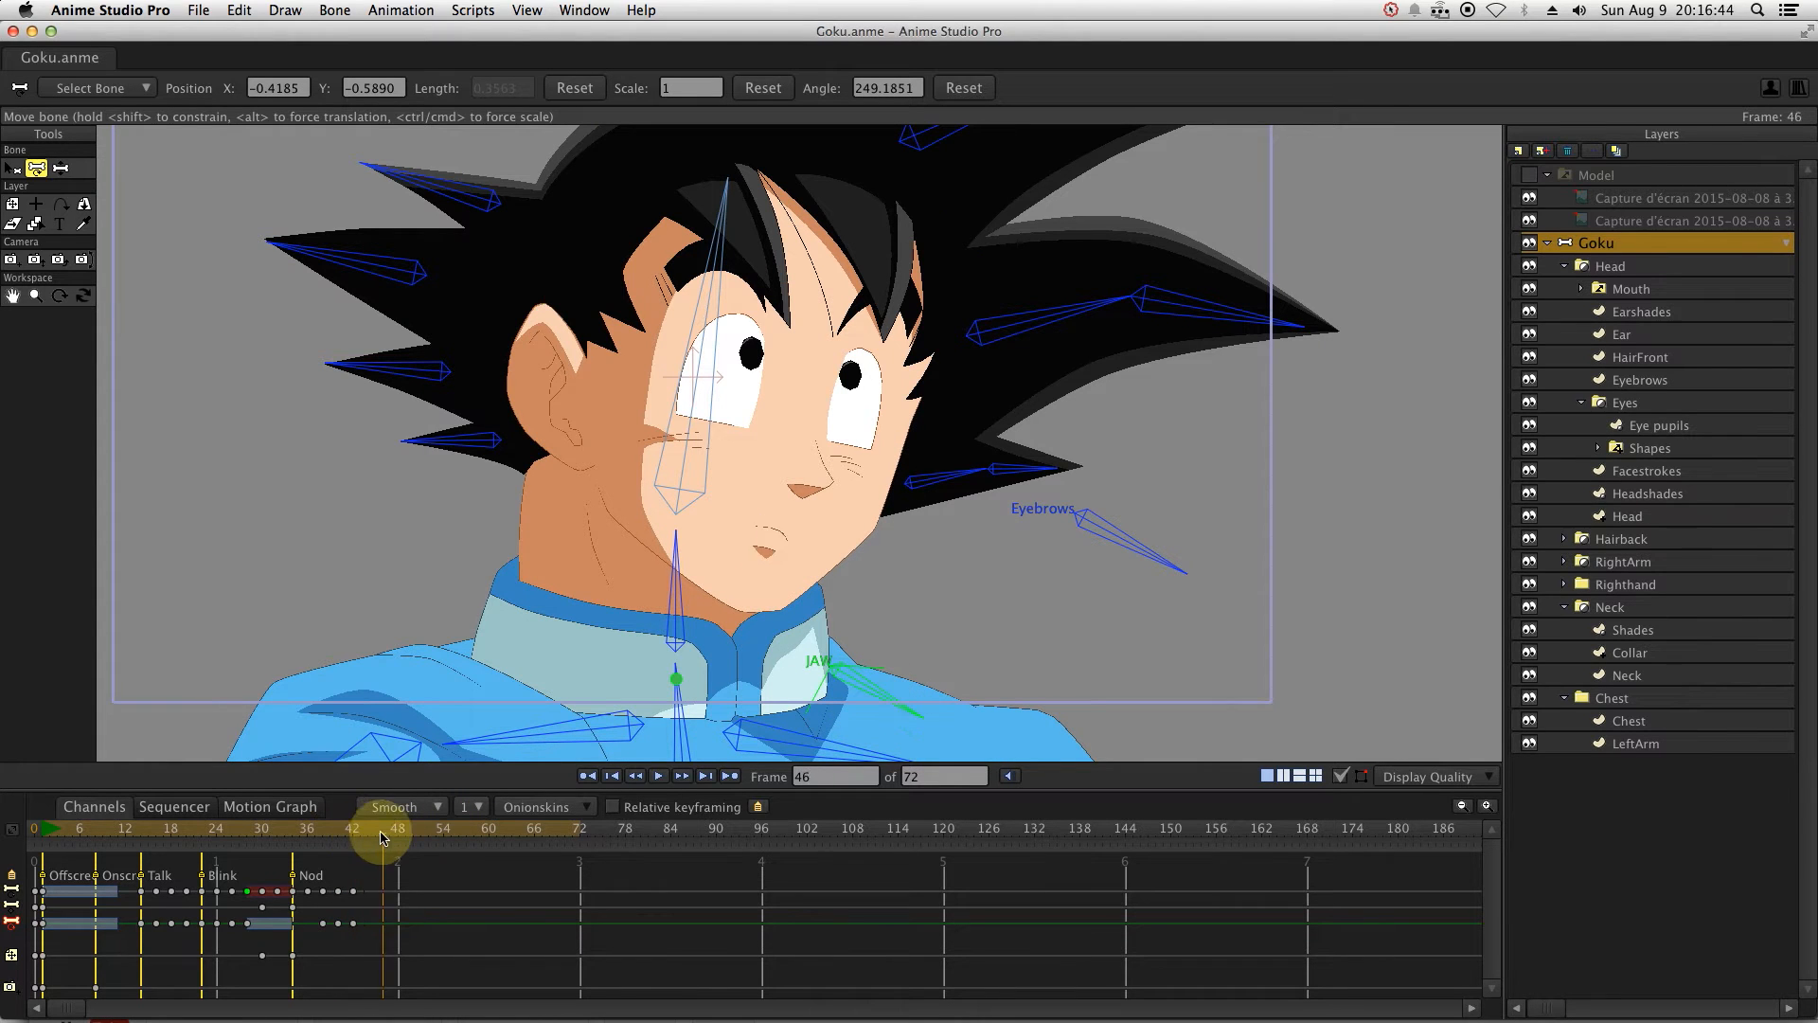
key("space")
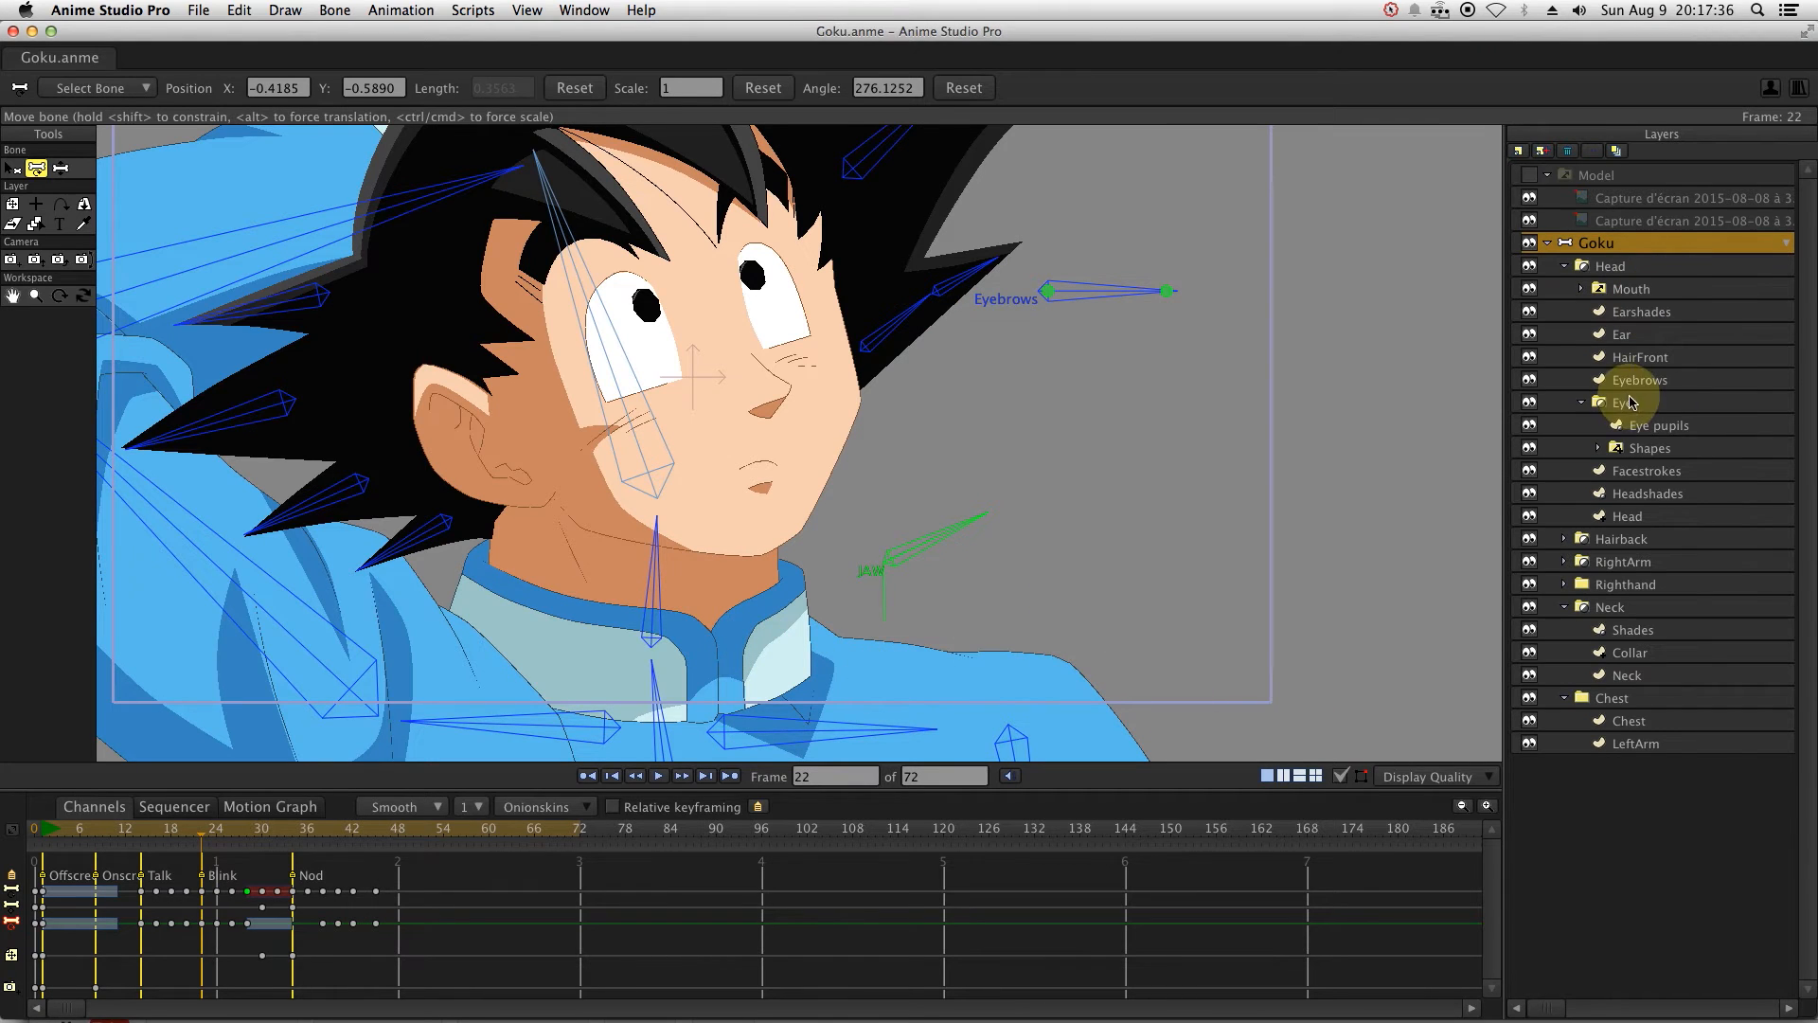
Set the eye Shapes switch to Closed at frame 22 and scrub the blink.
left_click(1647, 446)
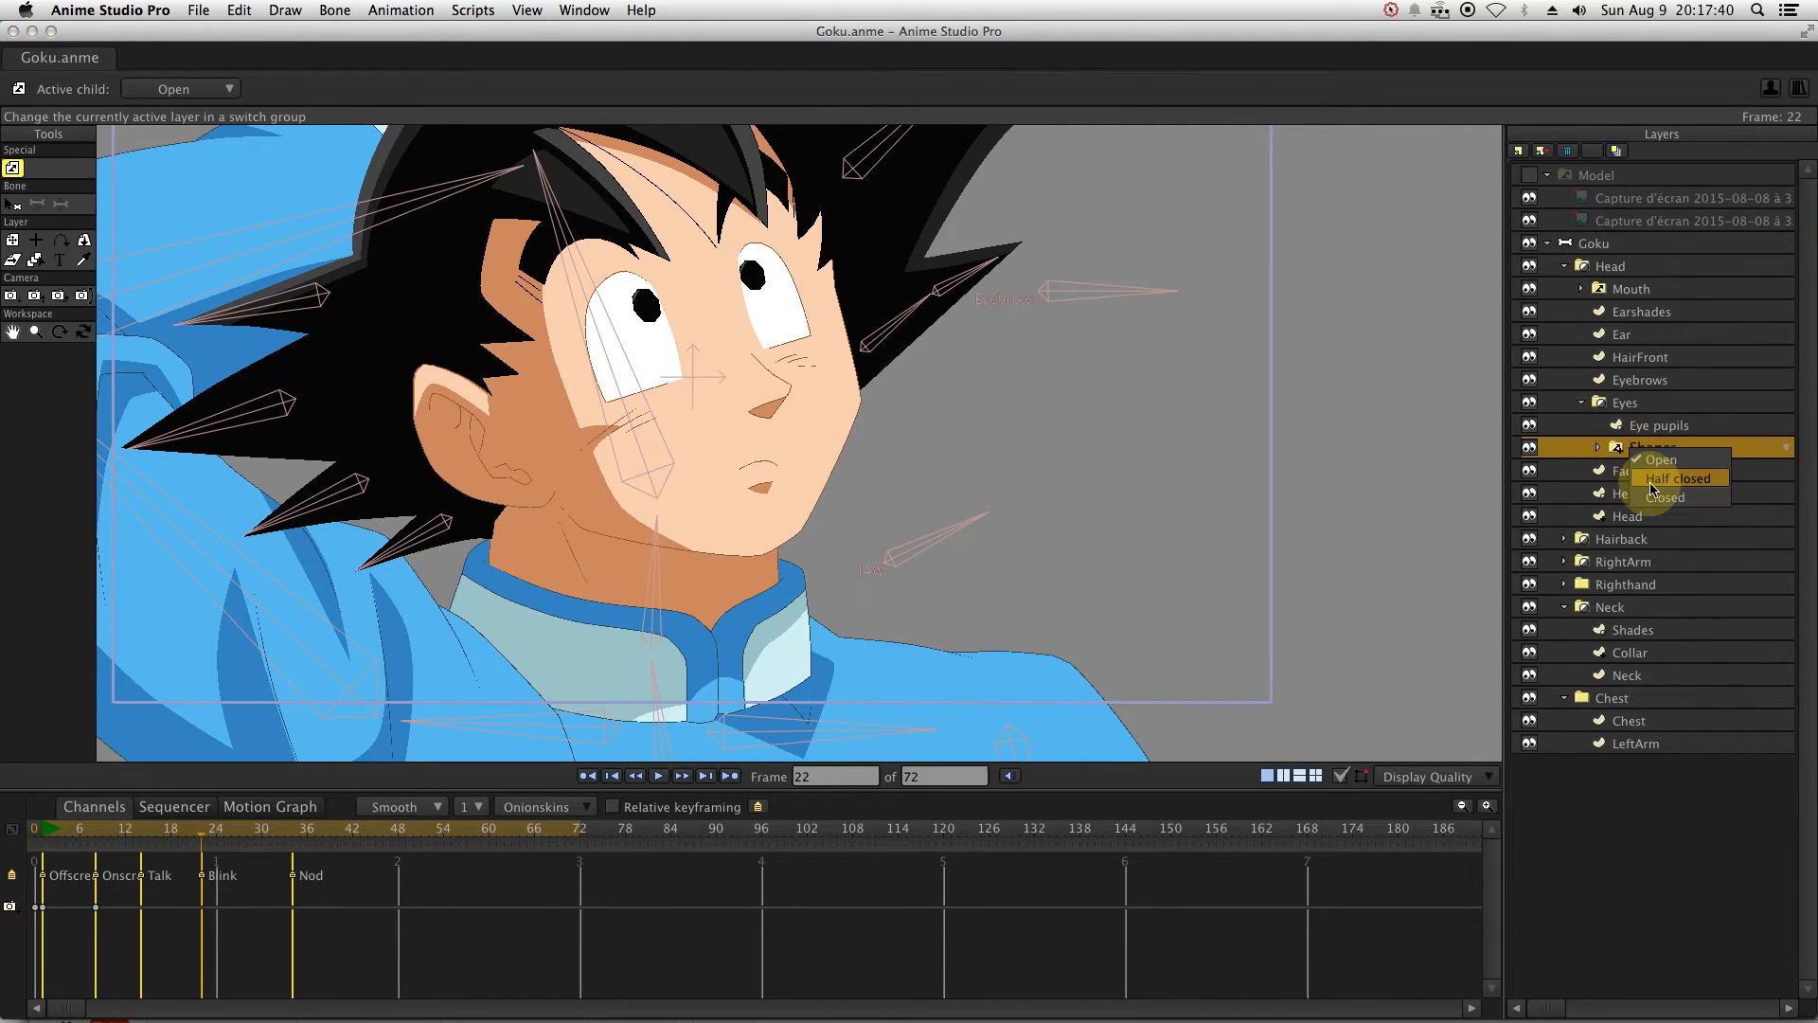
left_click(1662, 499)
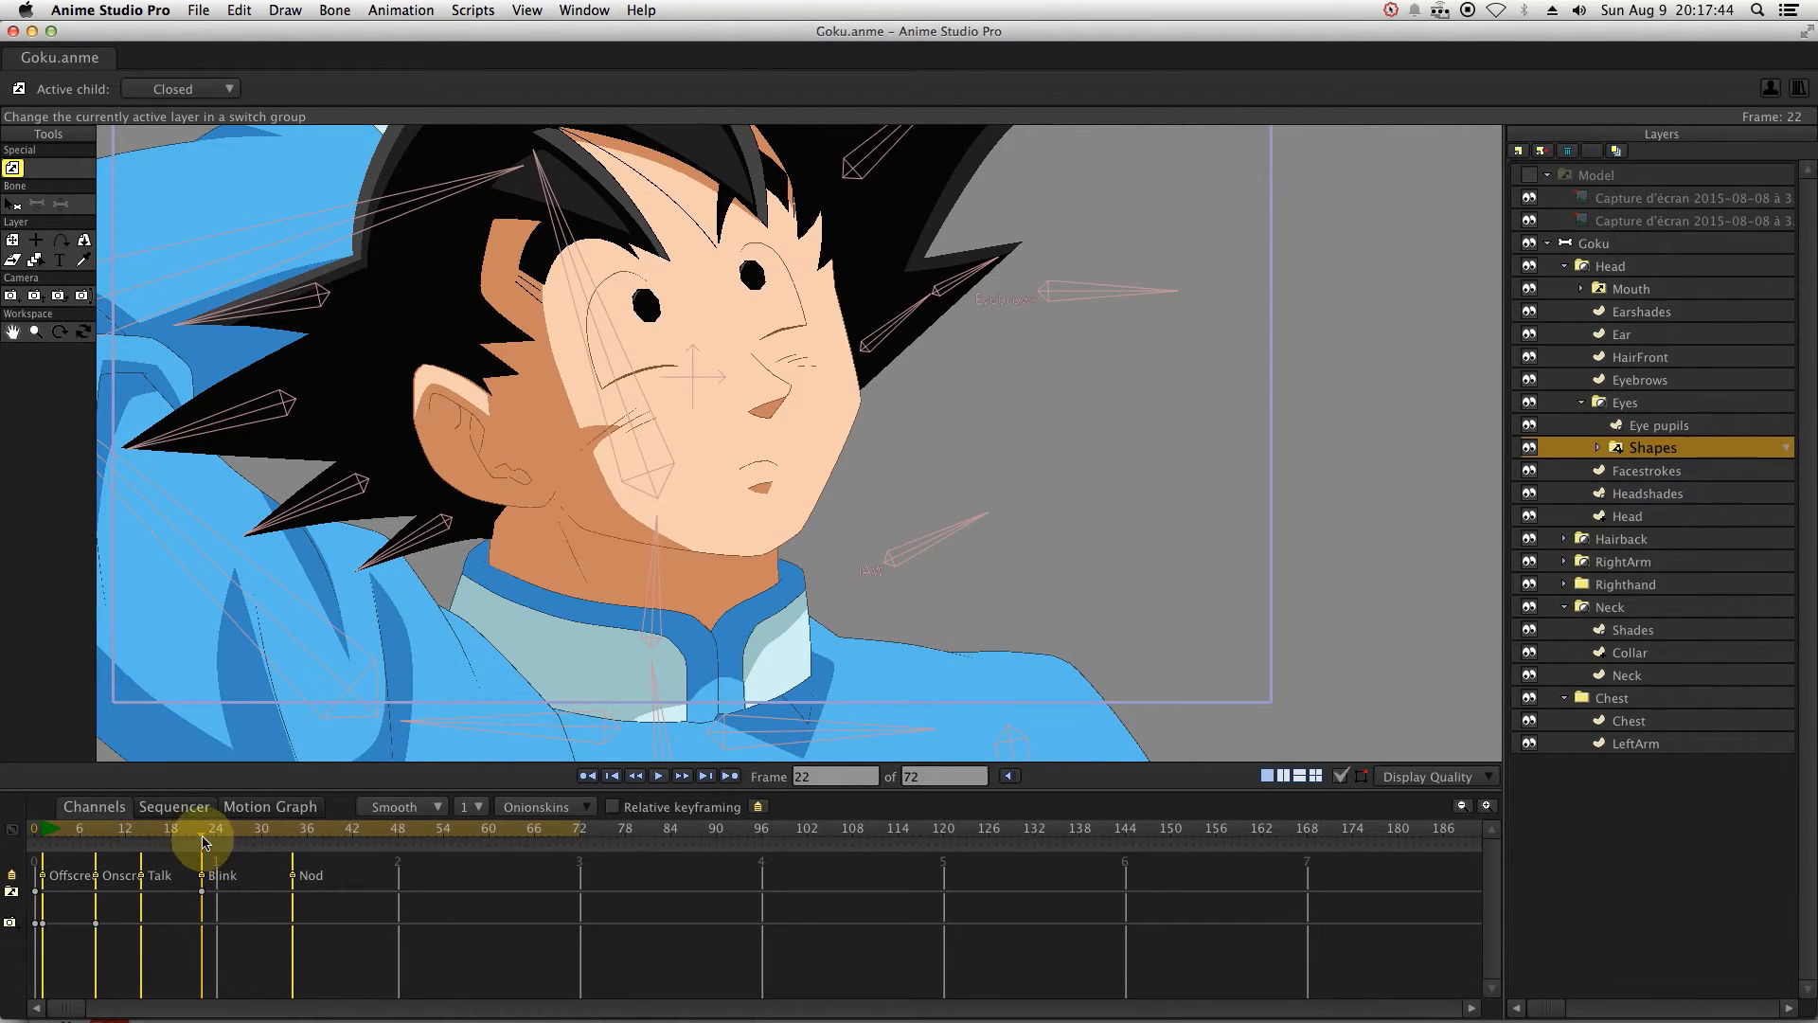
left_click_drag(204, 827, 226, 828)
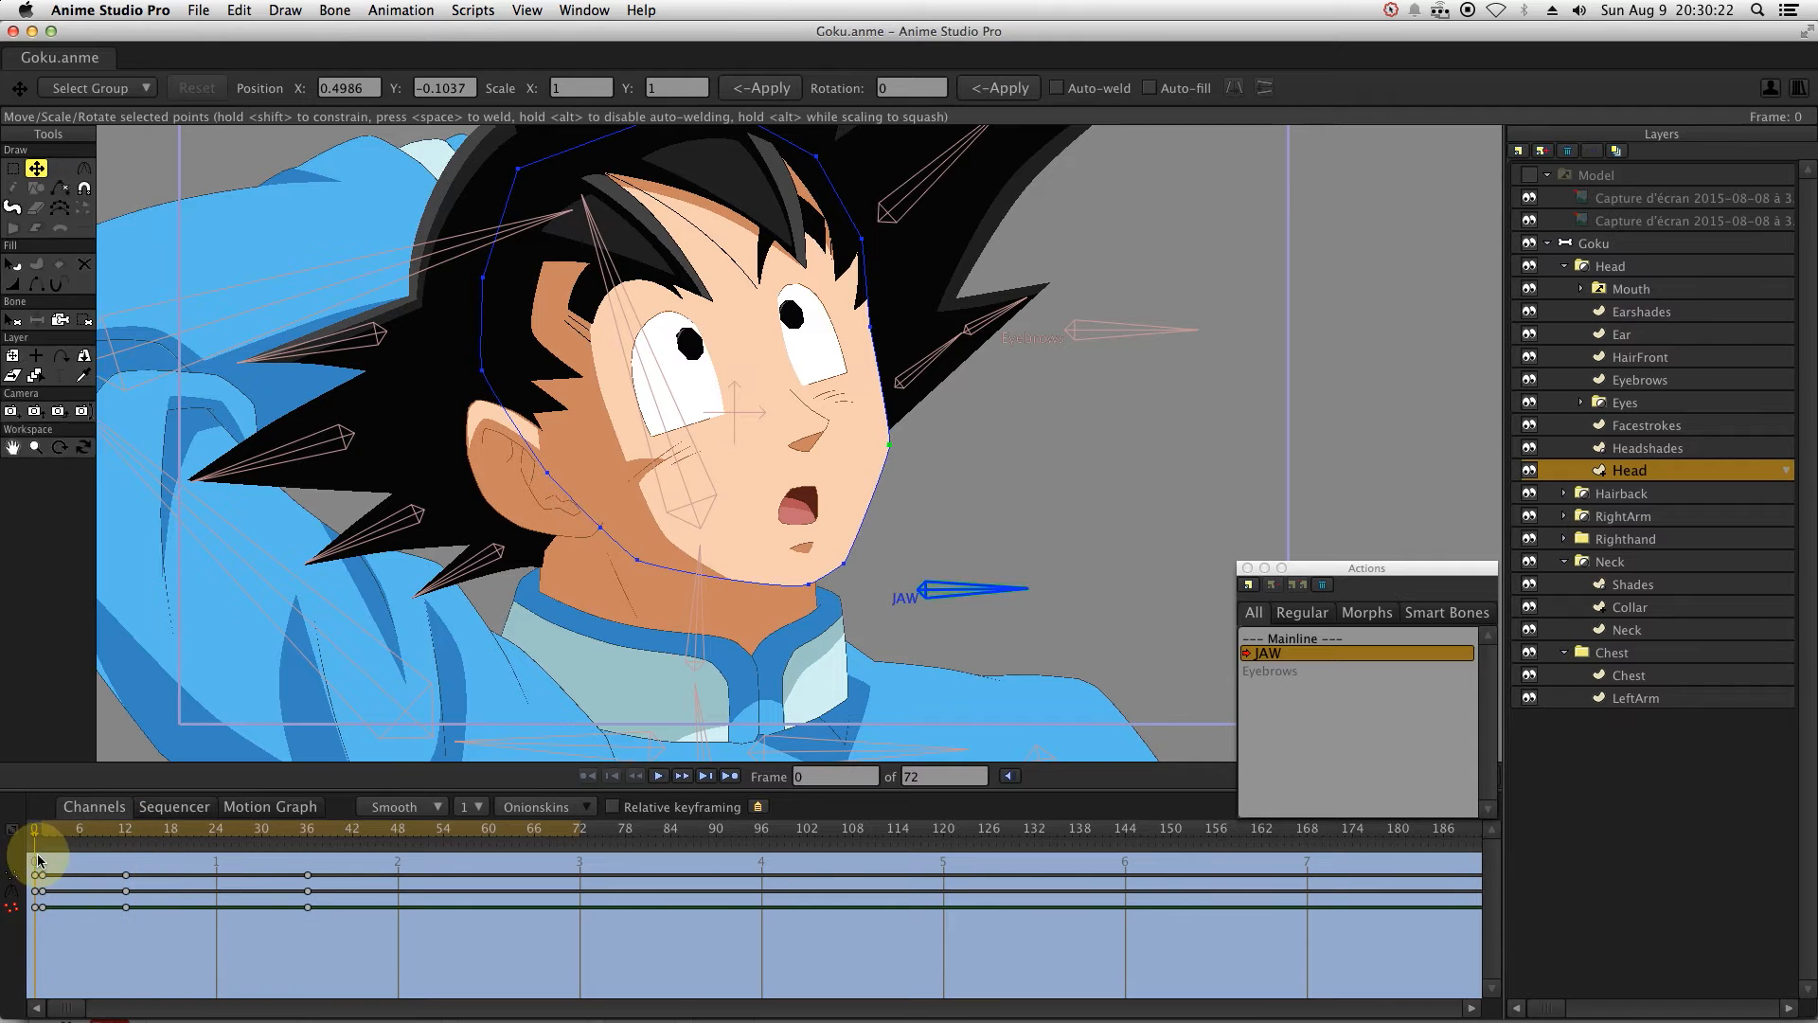
Return to frame 0 of the JAW action, then play and stop the animation.
left_click(166, 828)
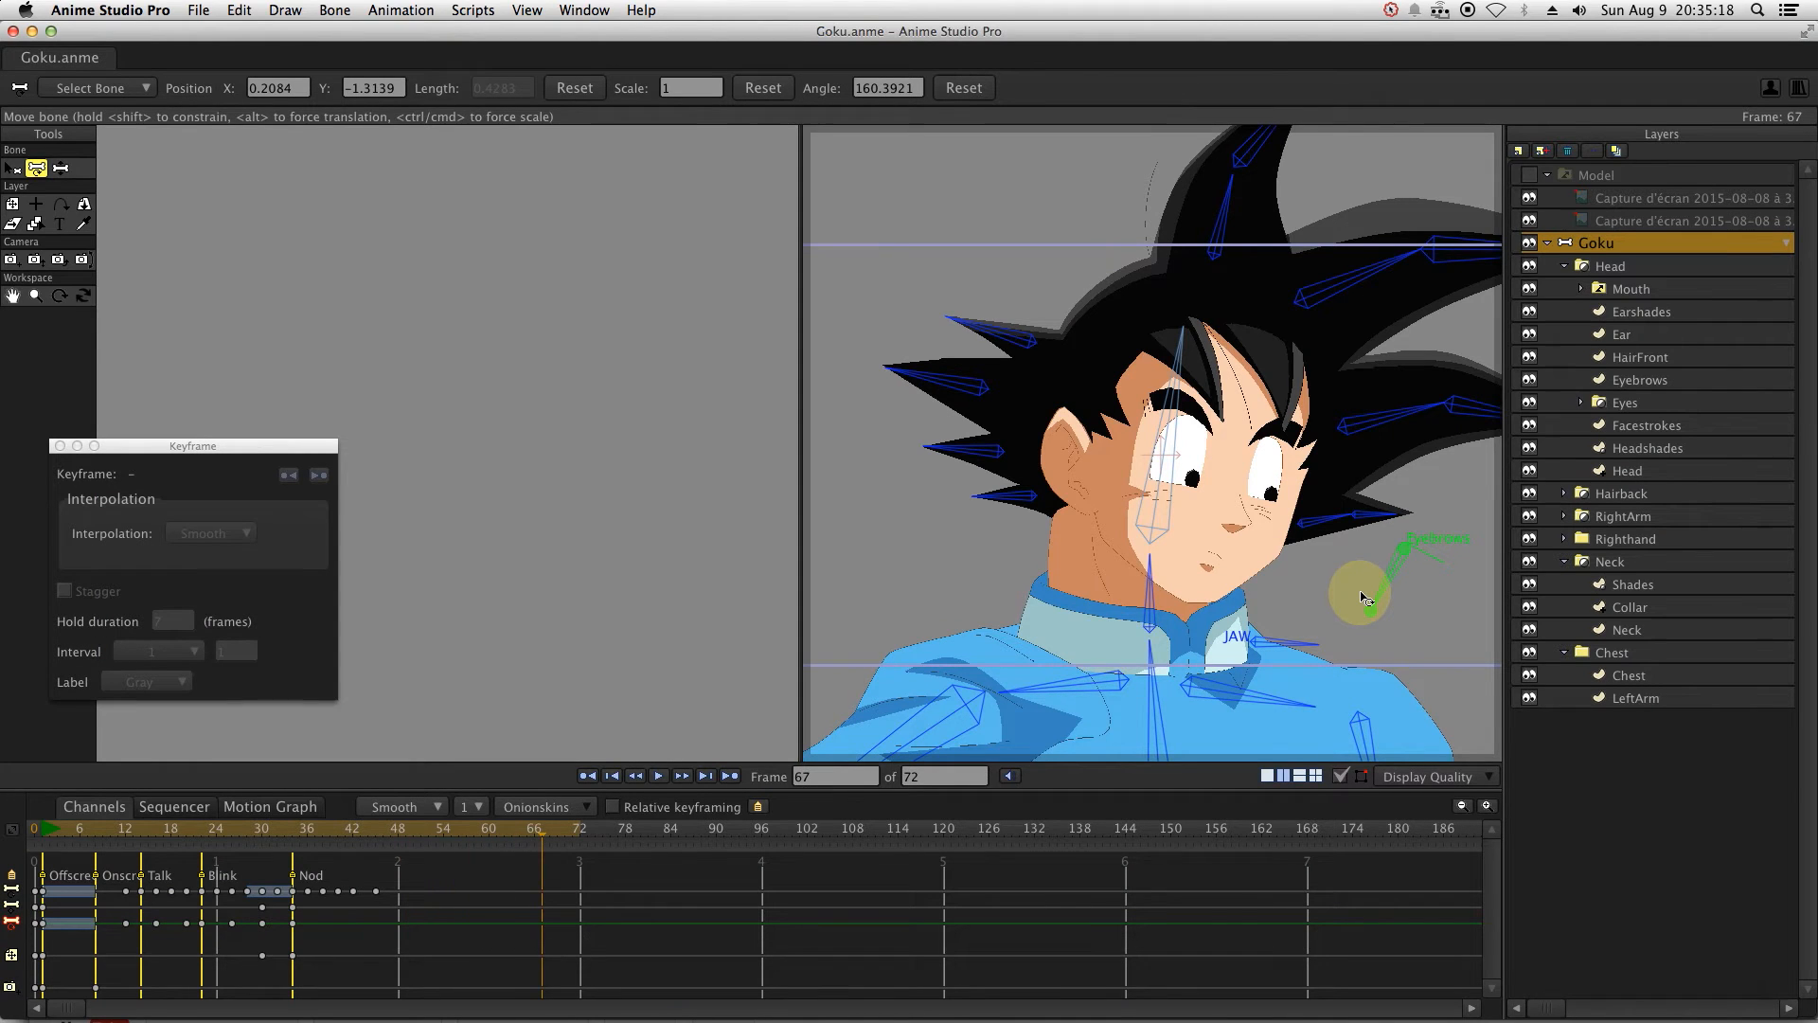
key("space")
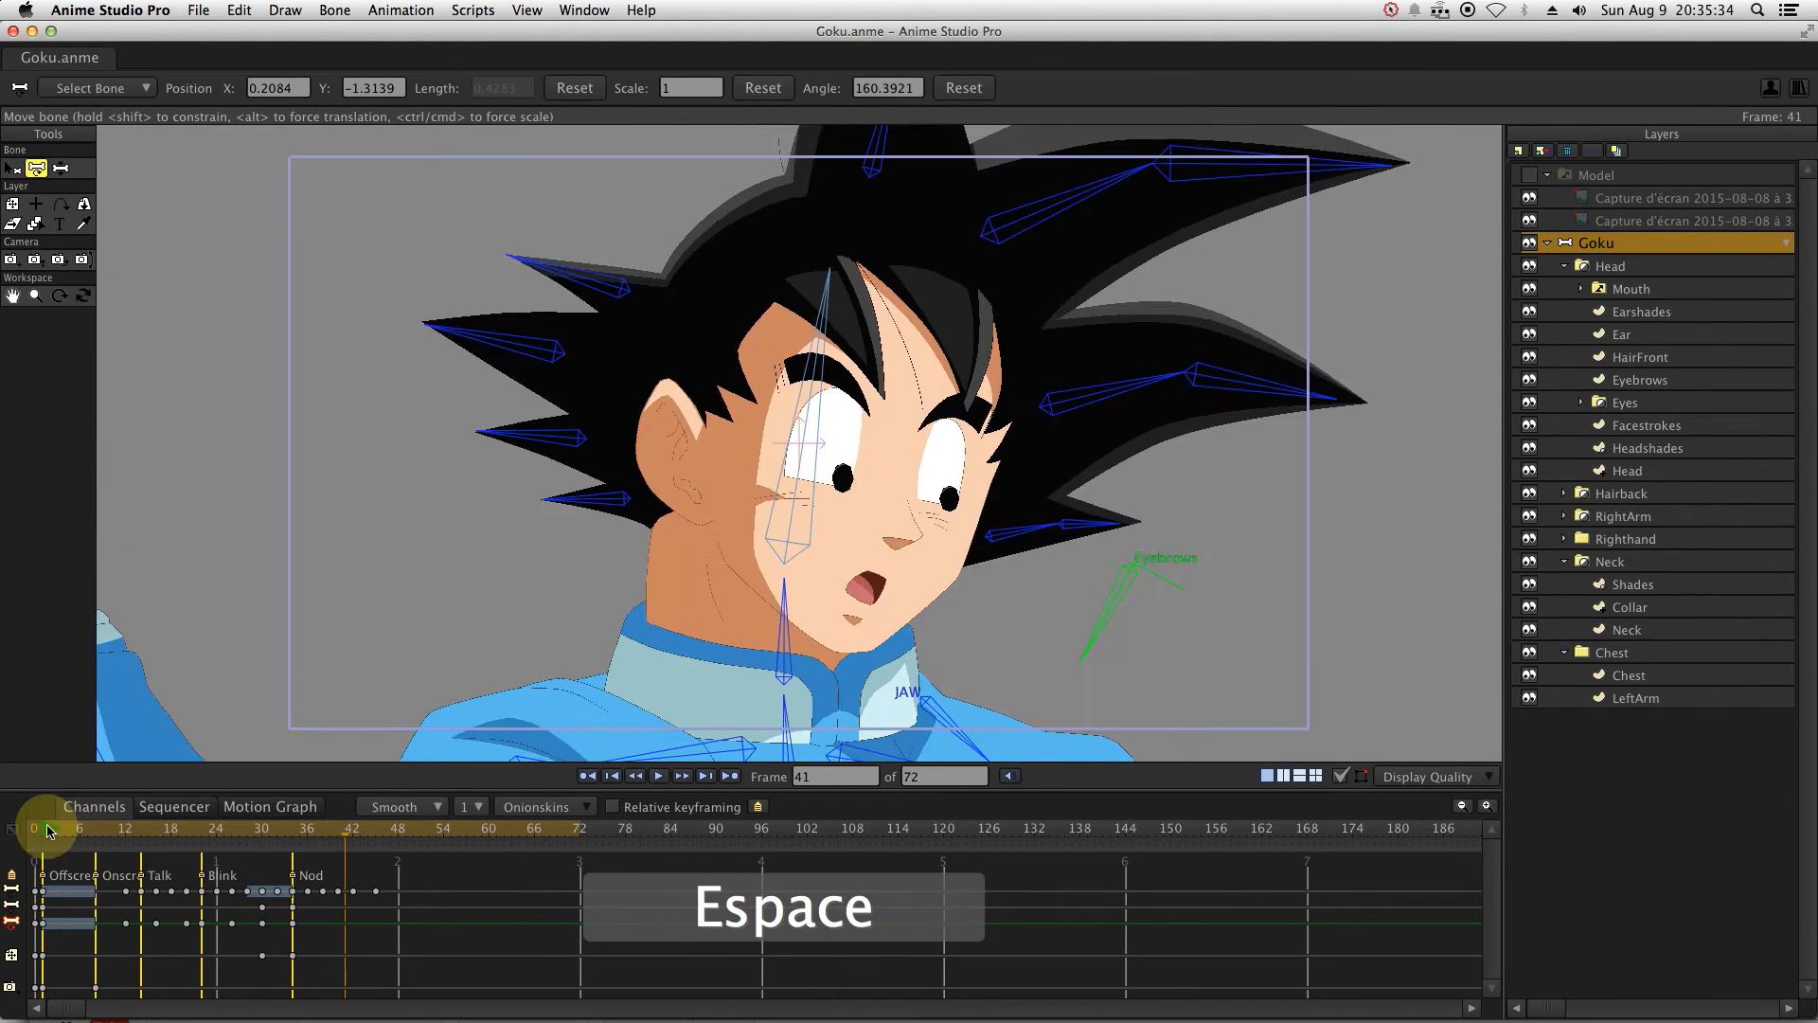
key("space")
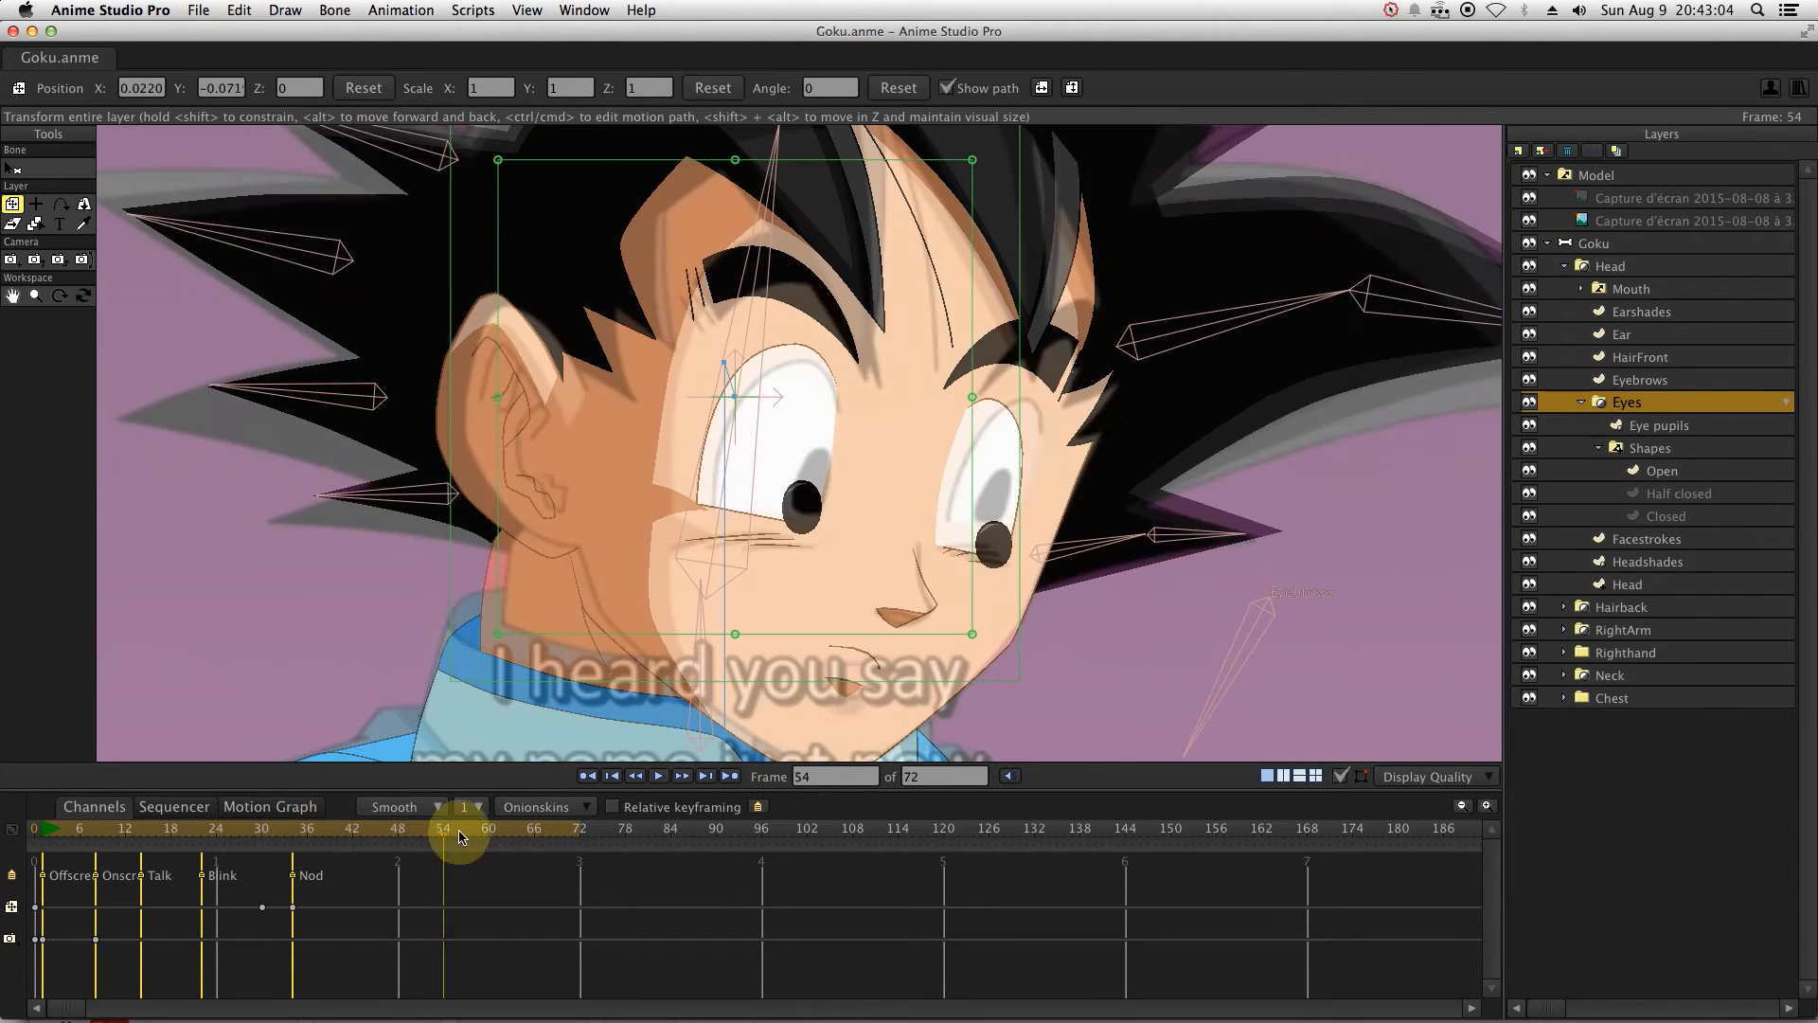
Jump to frame 30, render a preview still of frame 52, and close it.
left_click(262, 827)
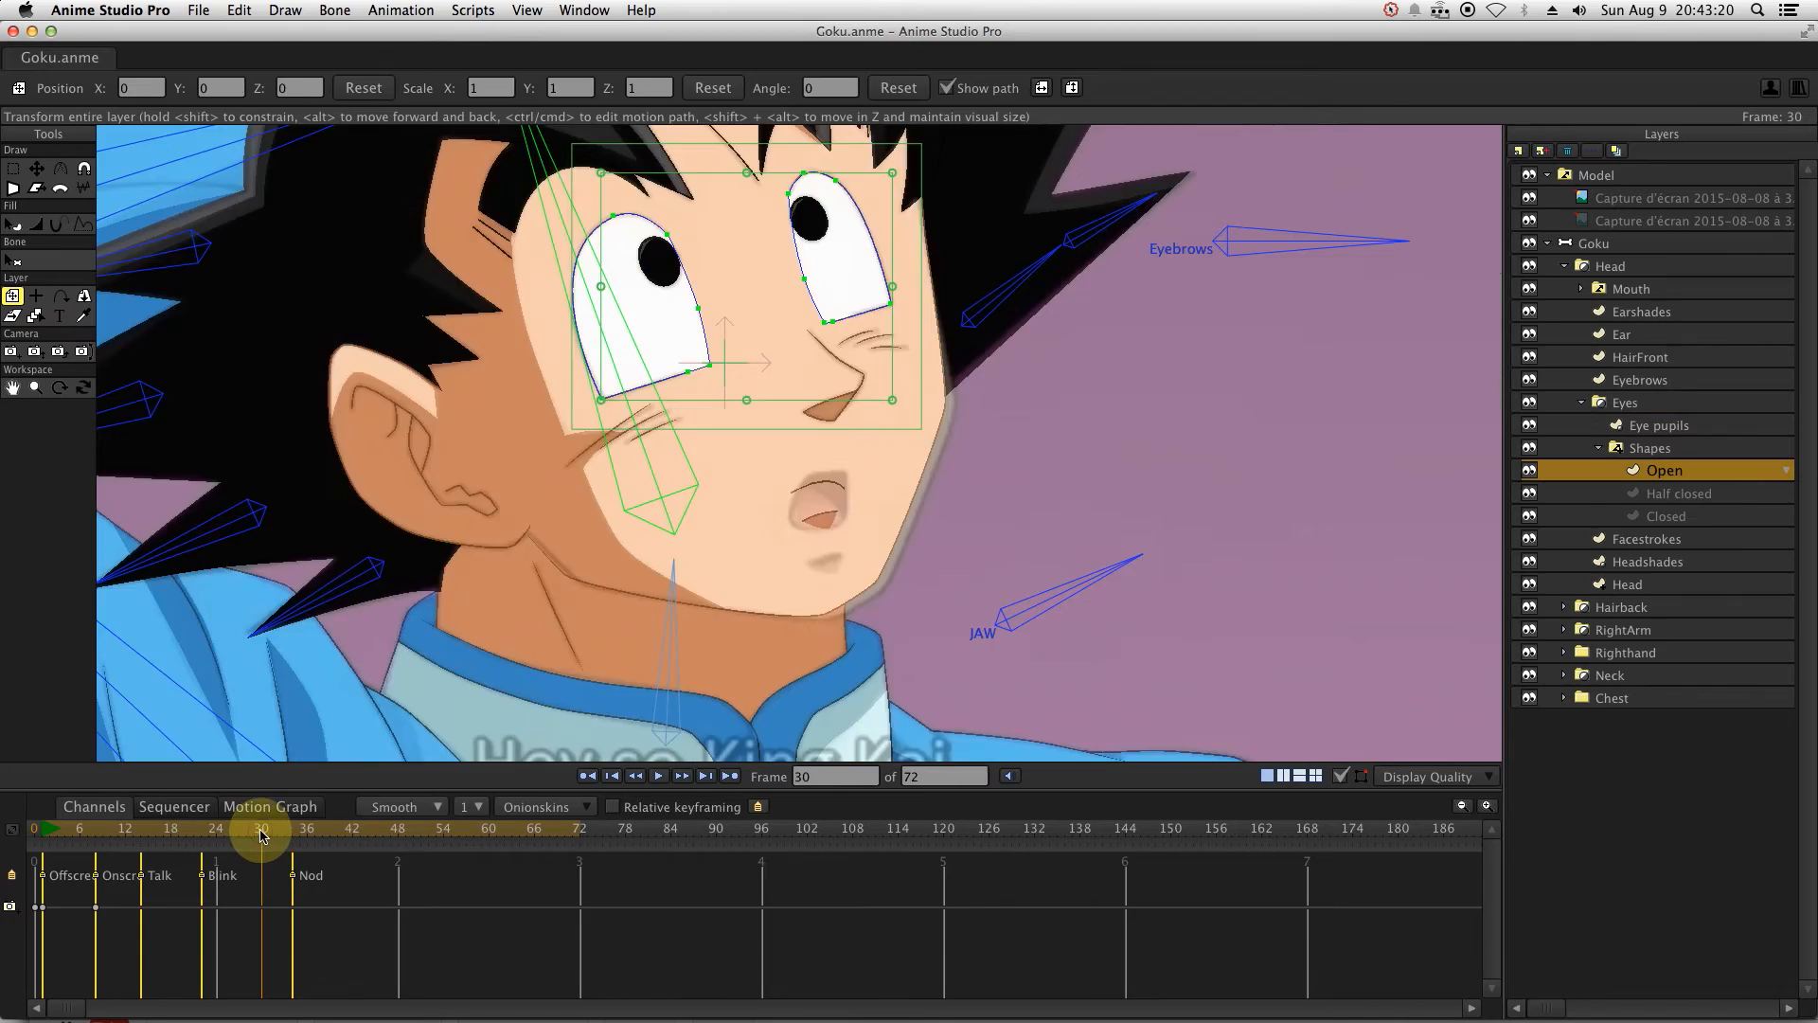
key("cmd+a")
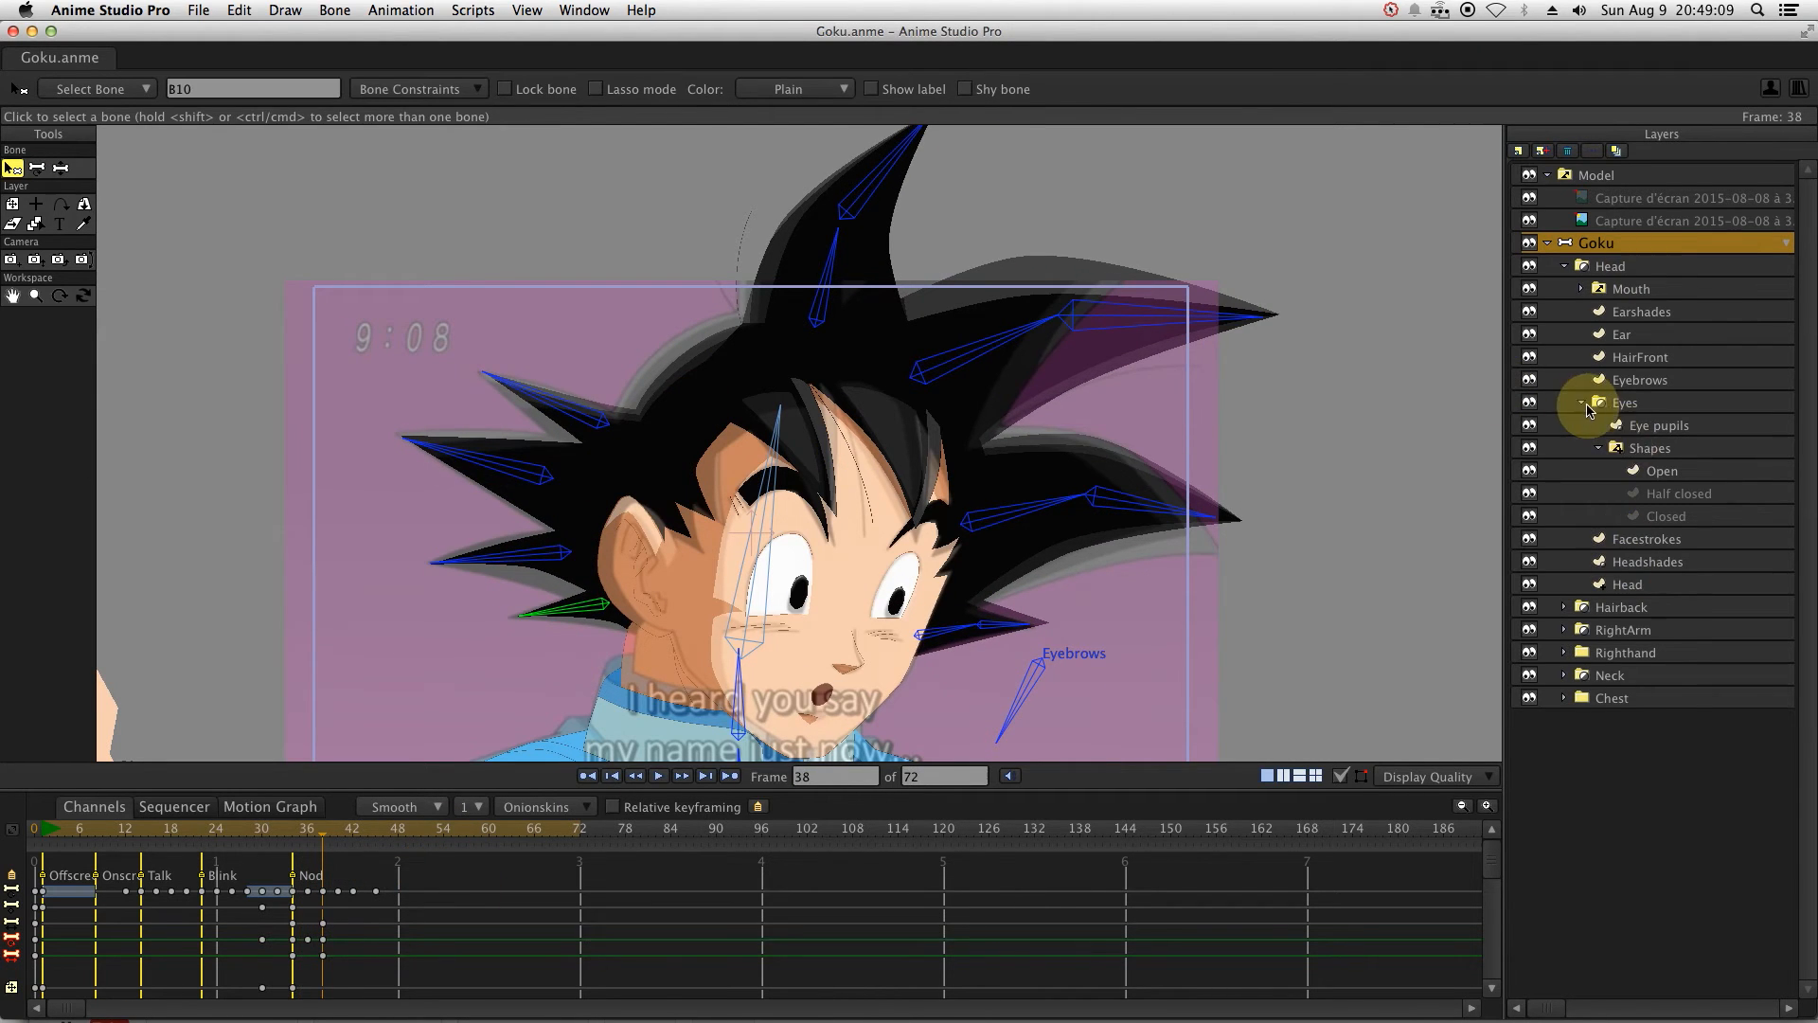
left_click(1581, 402)
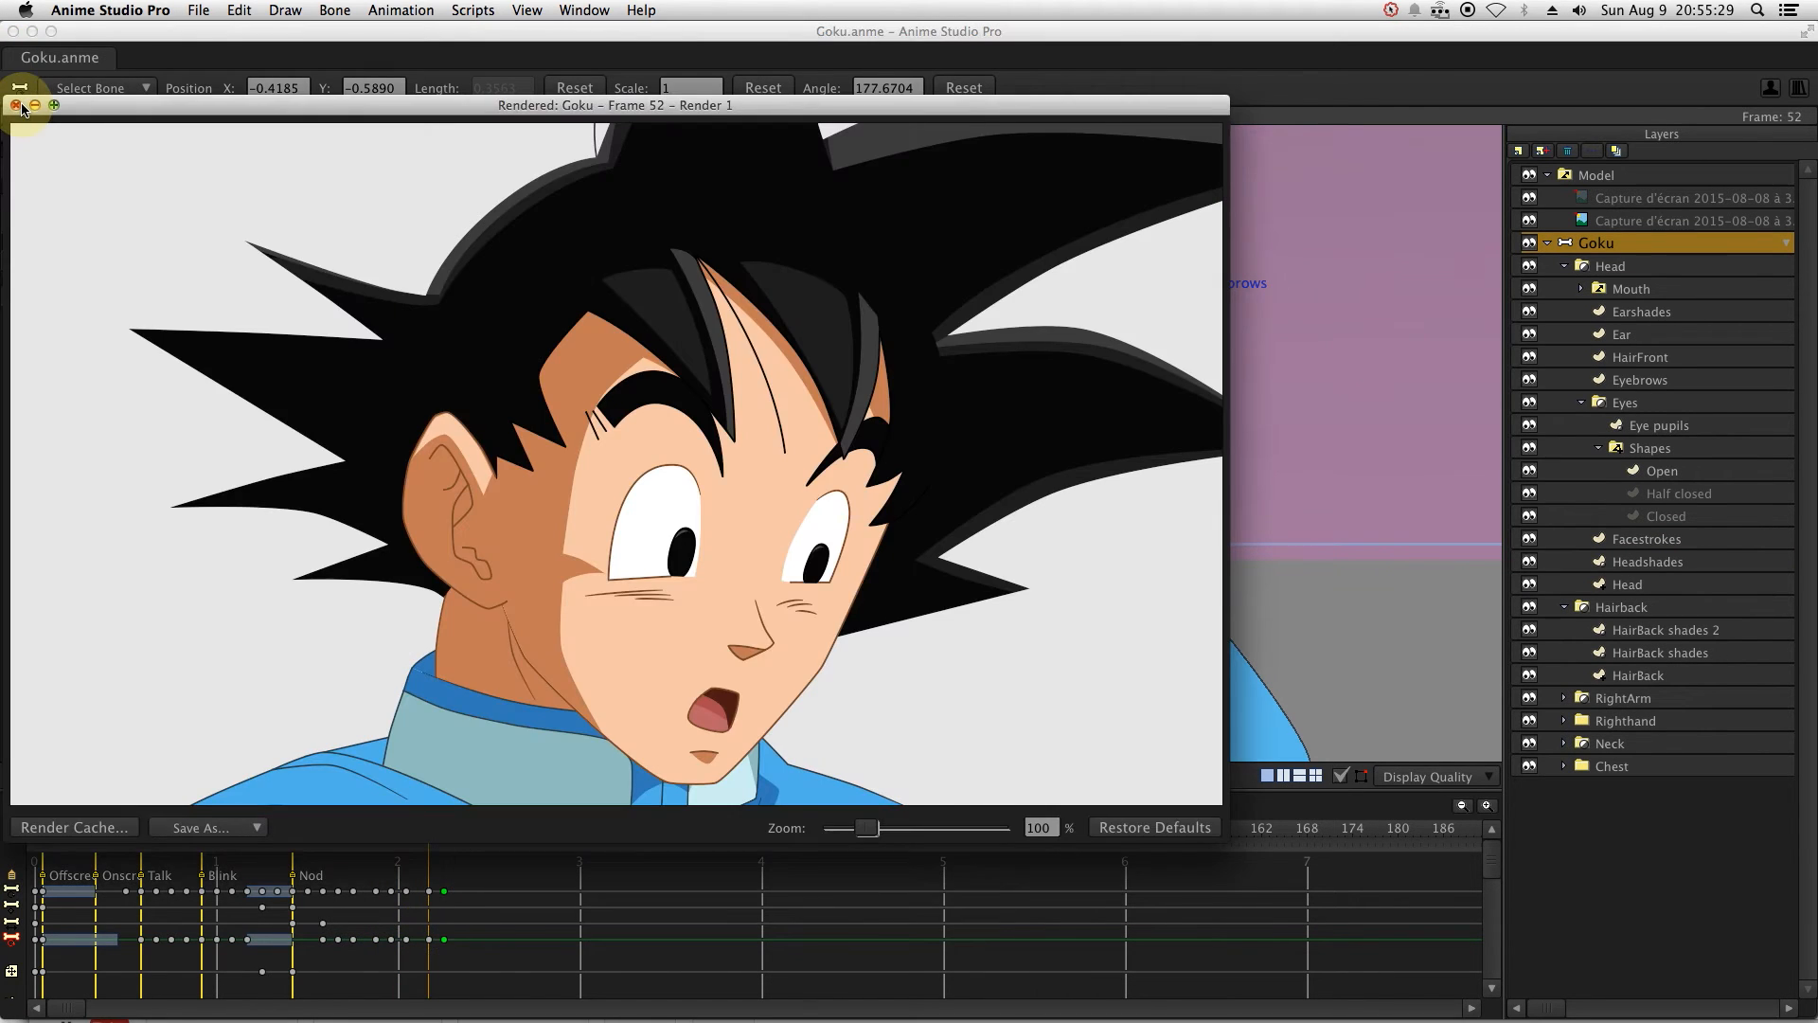
left_click(20, 104)
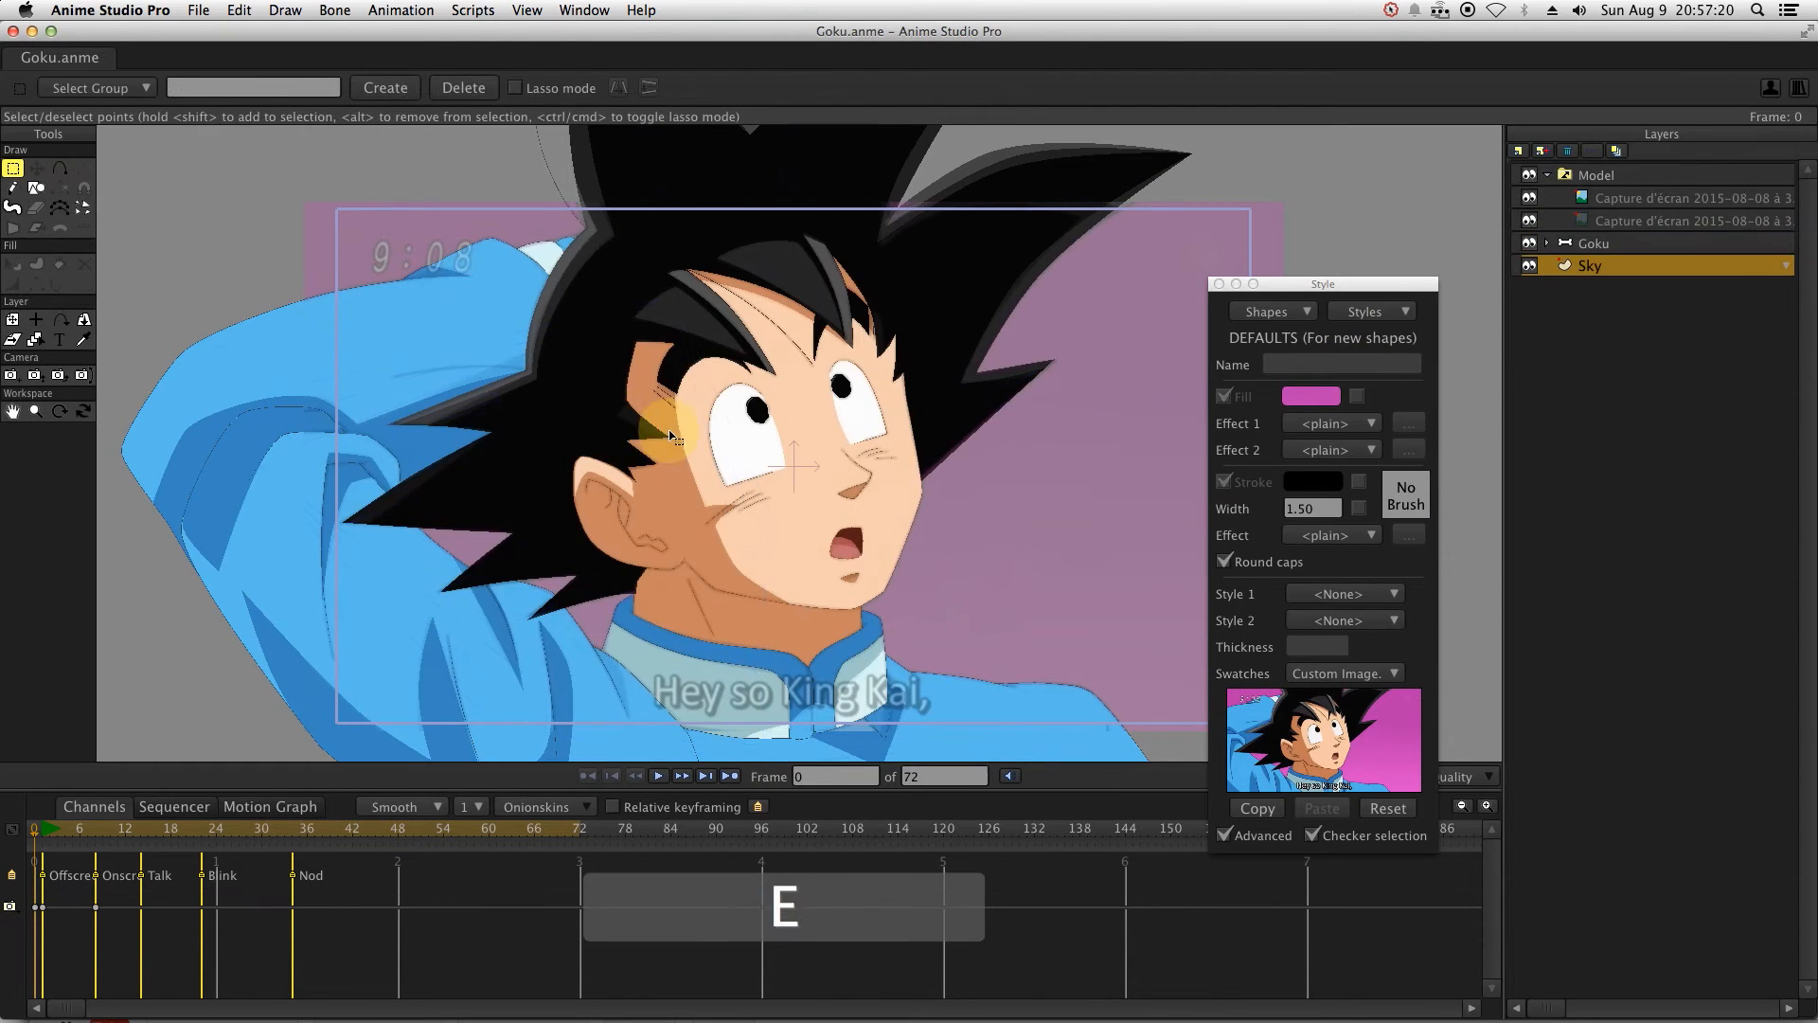
Set the Sky layer's fill color to pink in the Style window.
left_click(1379, 422)
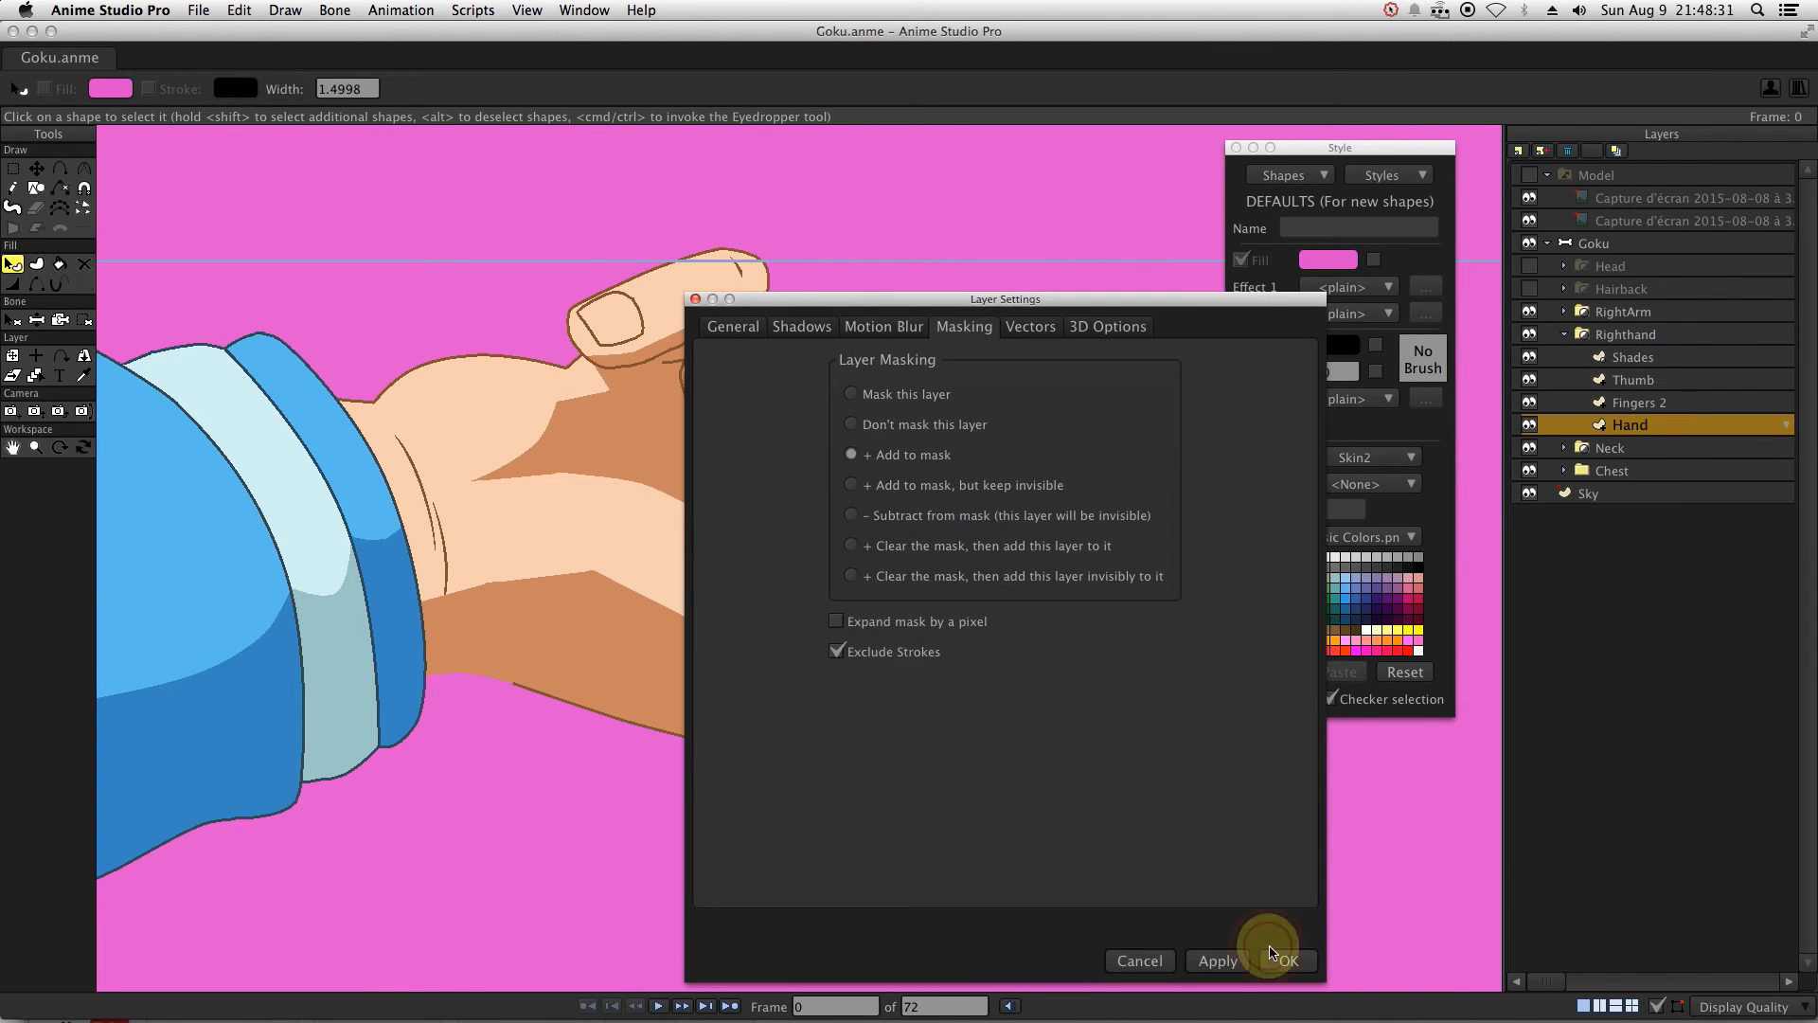
Set Hand masking to '+ Add to mask' and bend the hand's shading curve.
left_click(1280, 960)
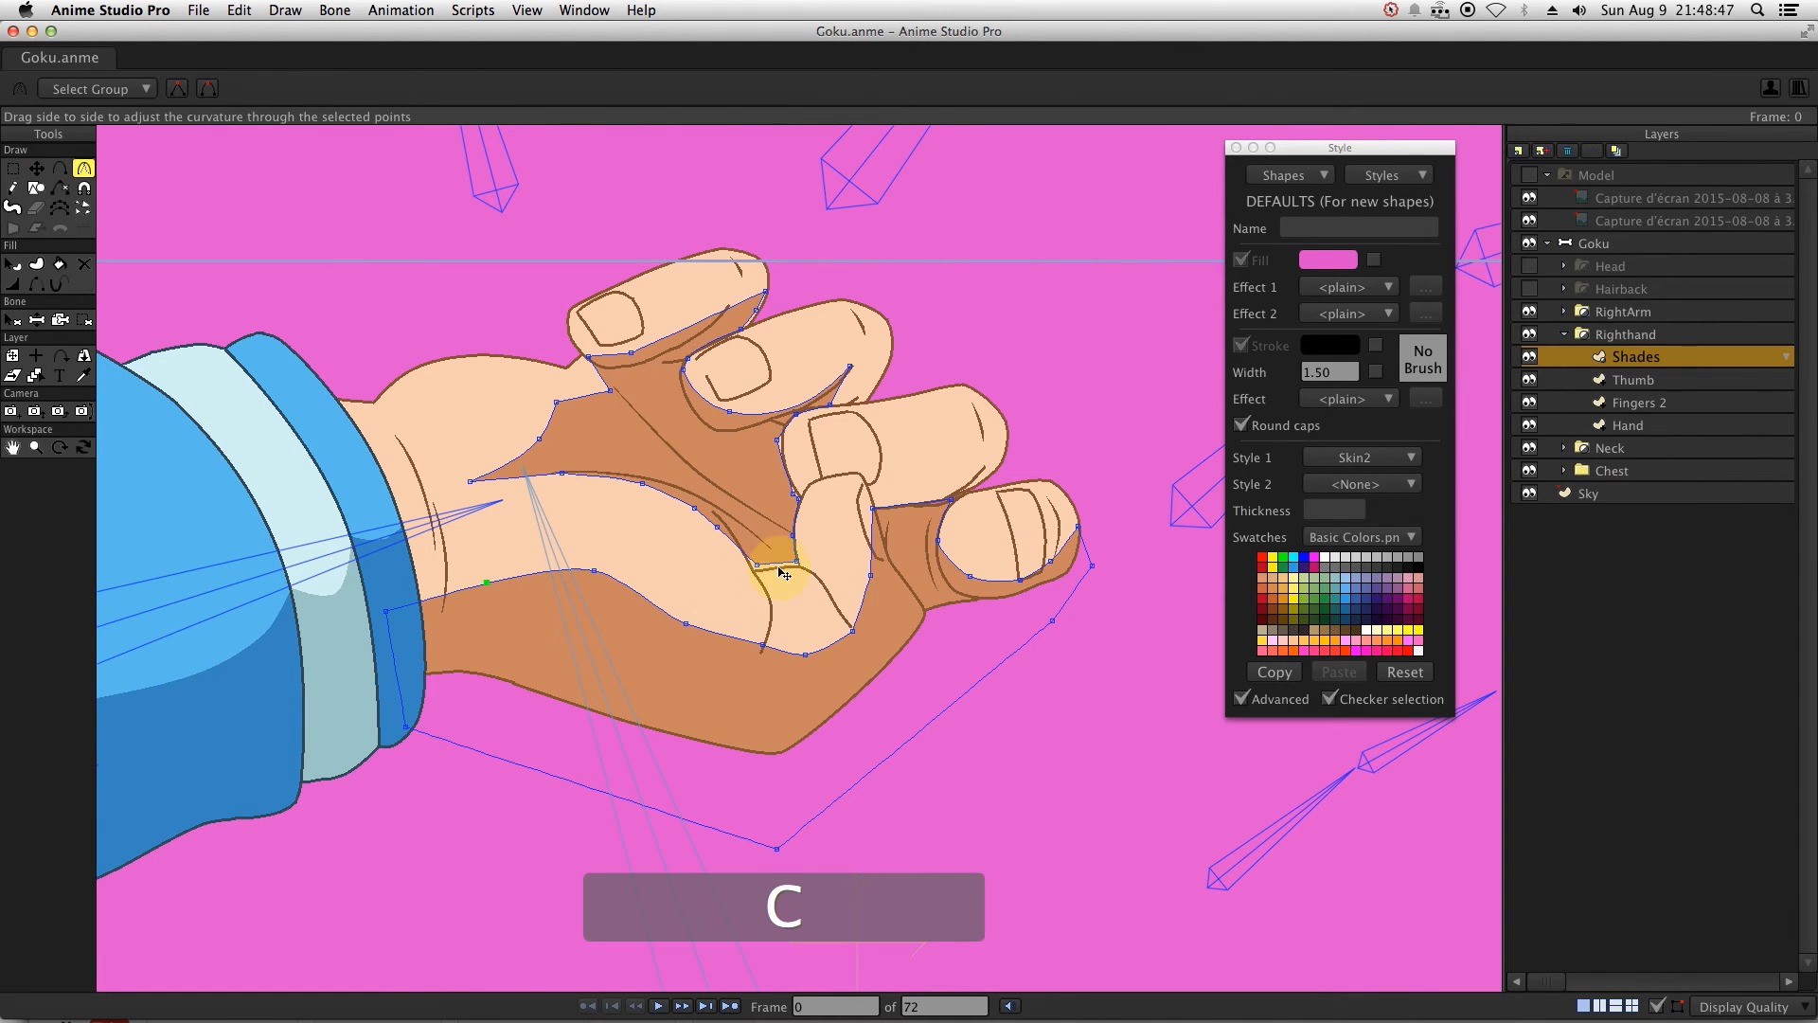
left_click_drag(780, 570, 580, 438)
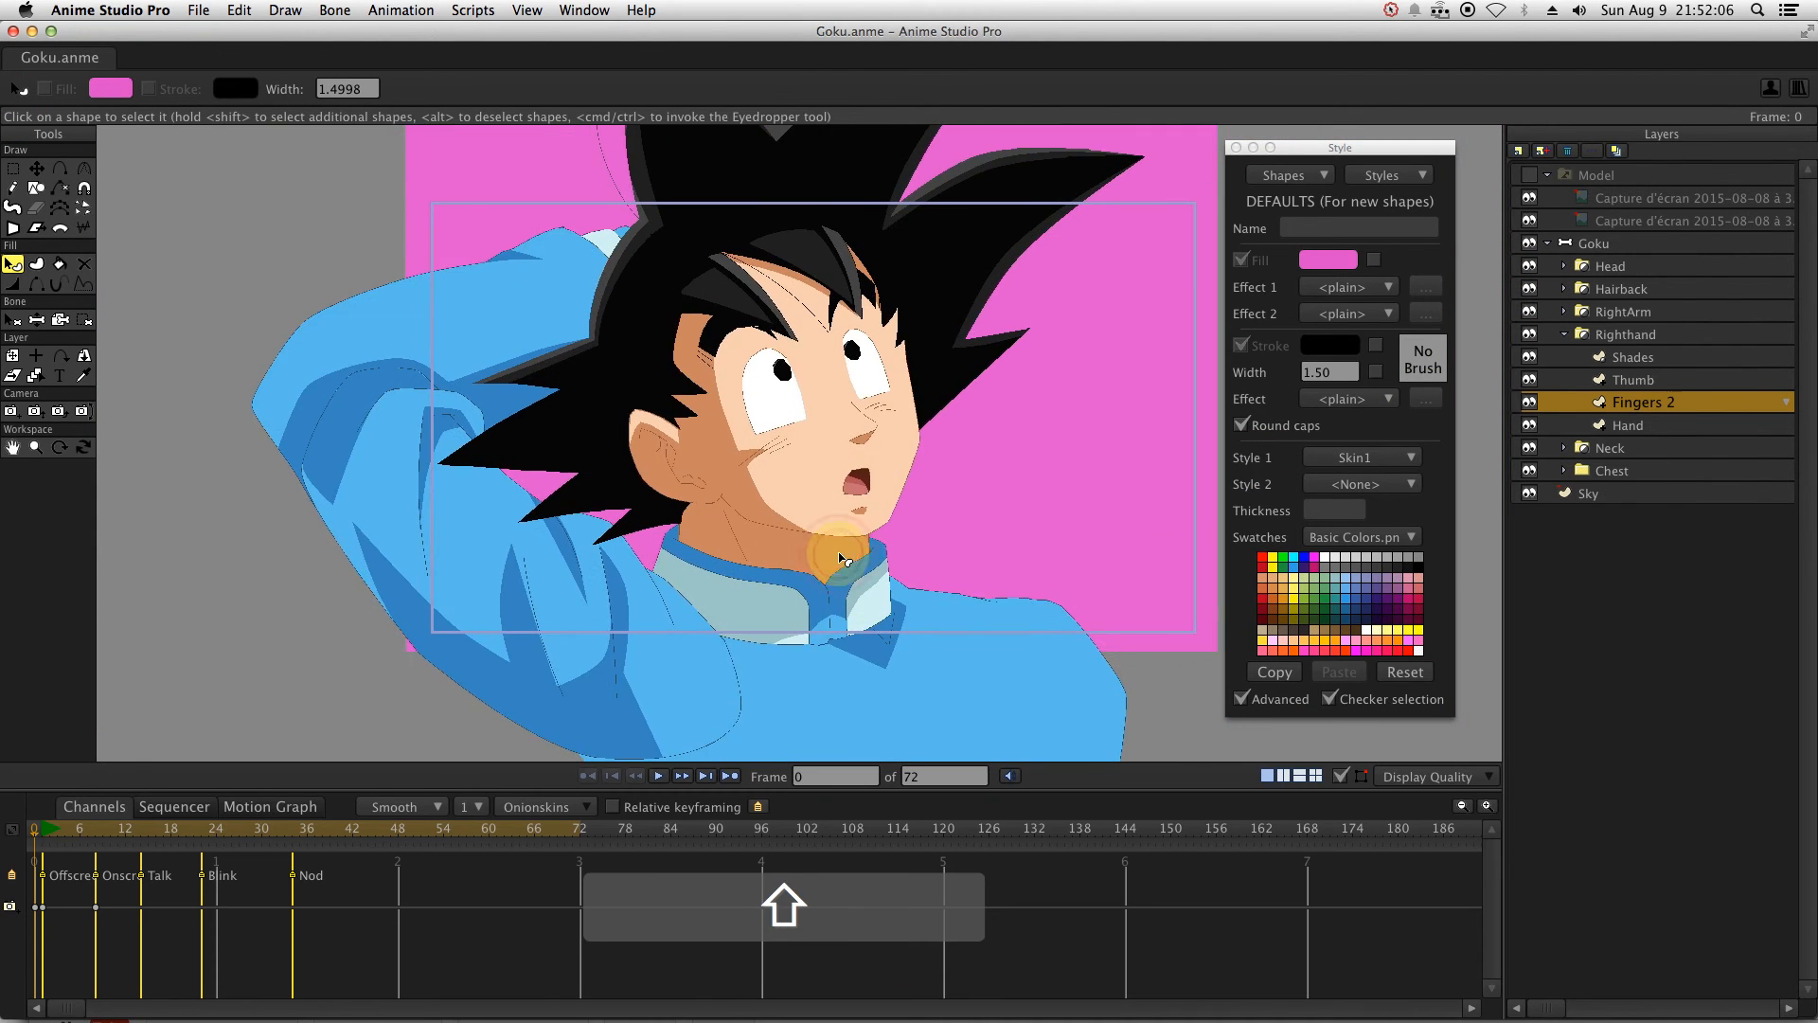
Collapse the Righthand group, select the Goku bone layer and move to frame 38.
left_click(80, 827)
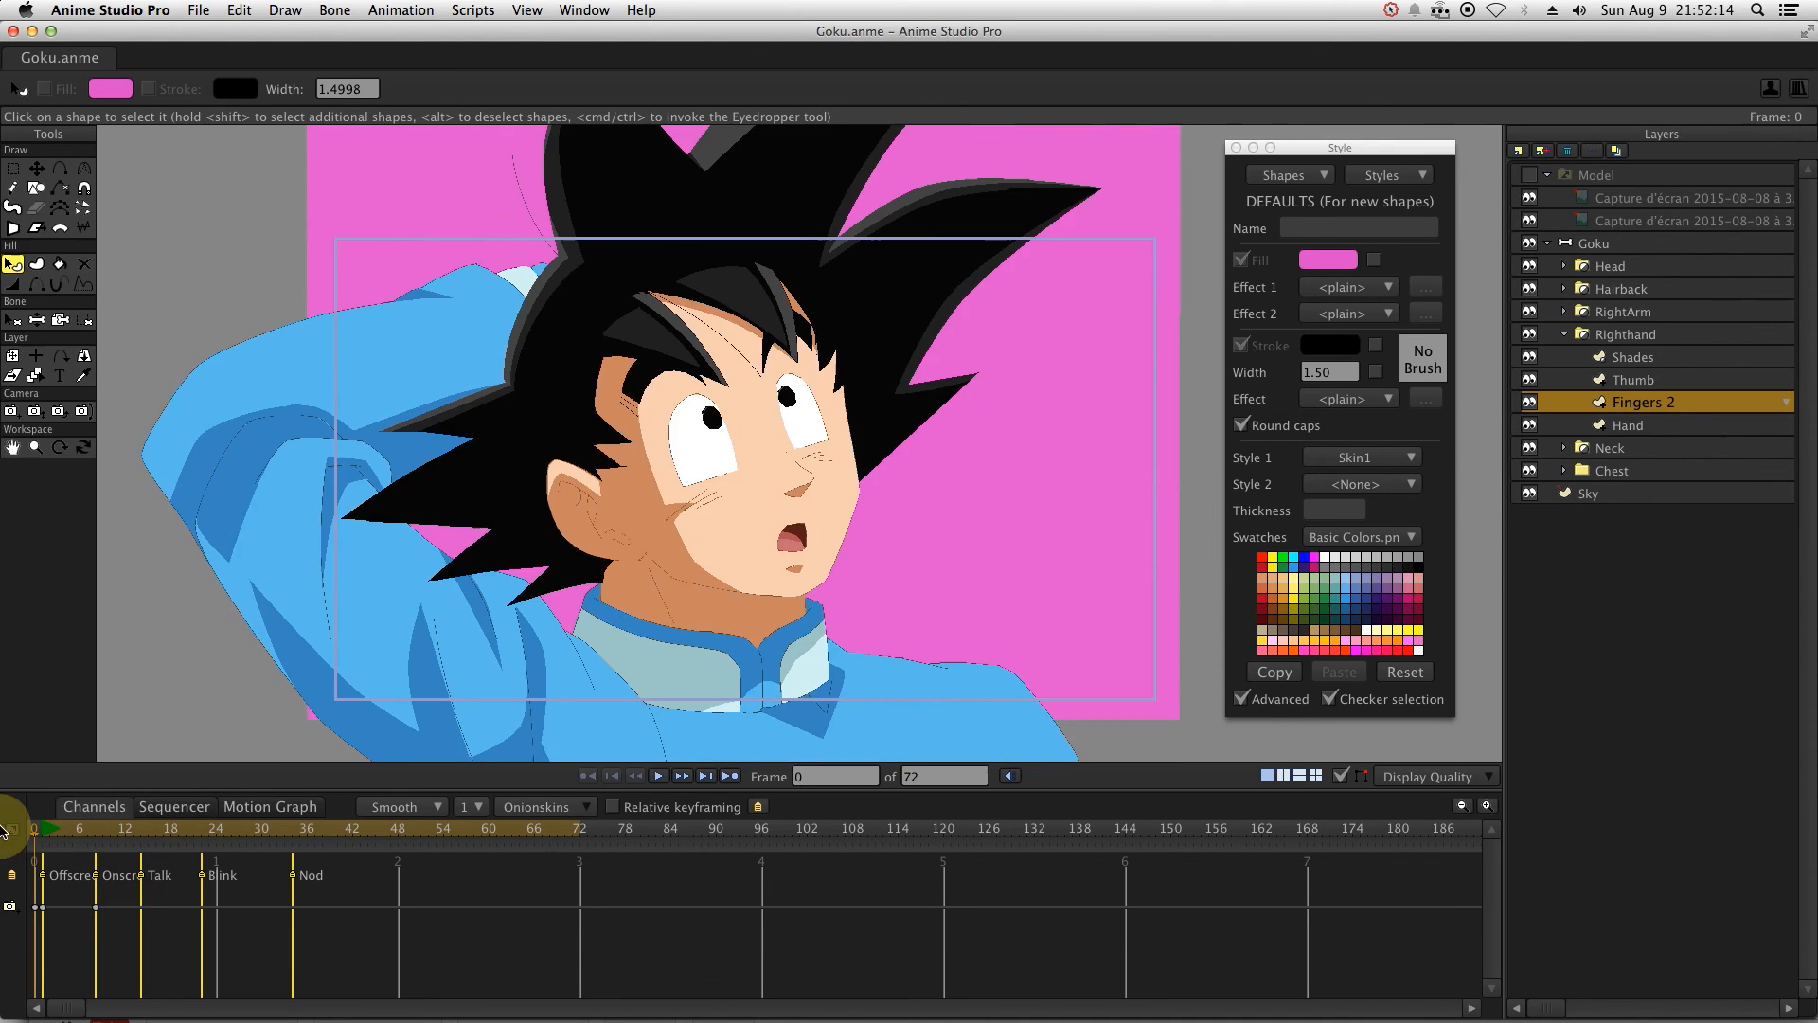
left_click(273, 826)
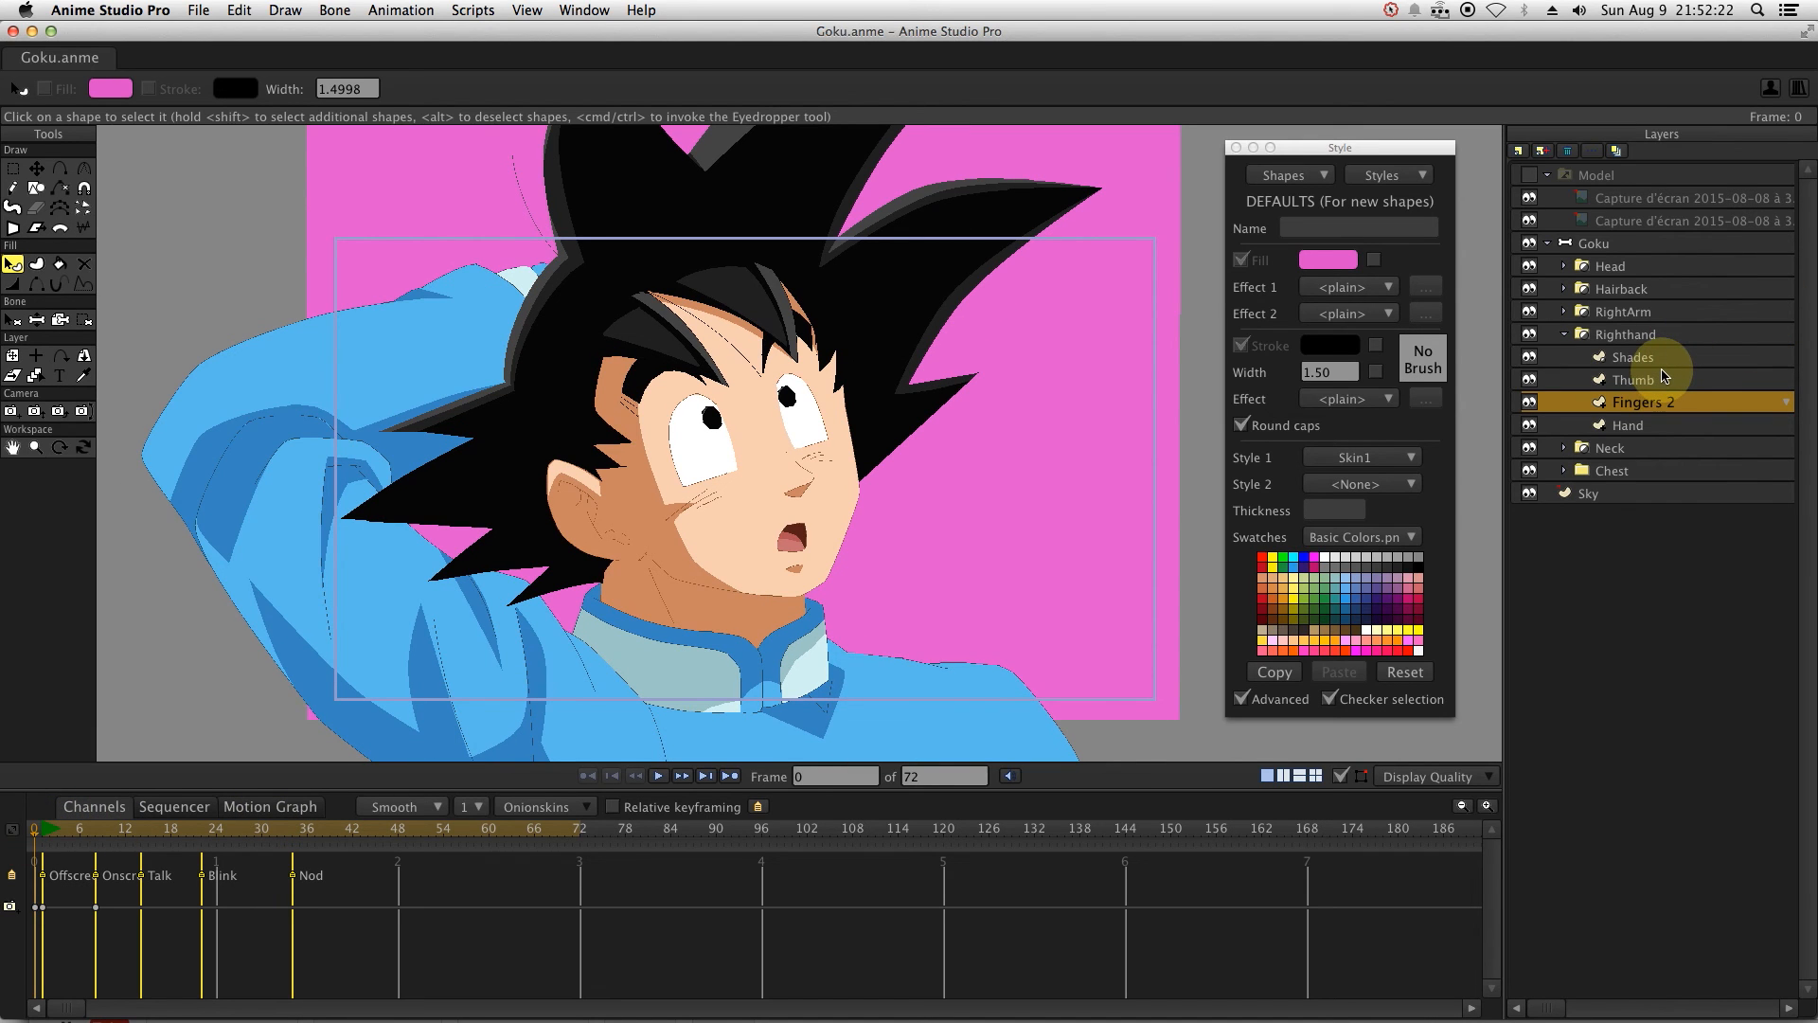
left_click(1635, 356)
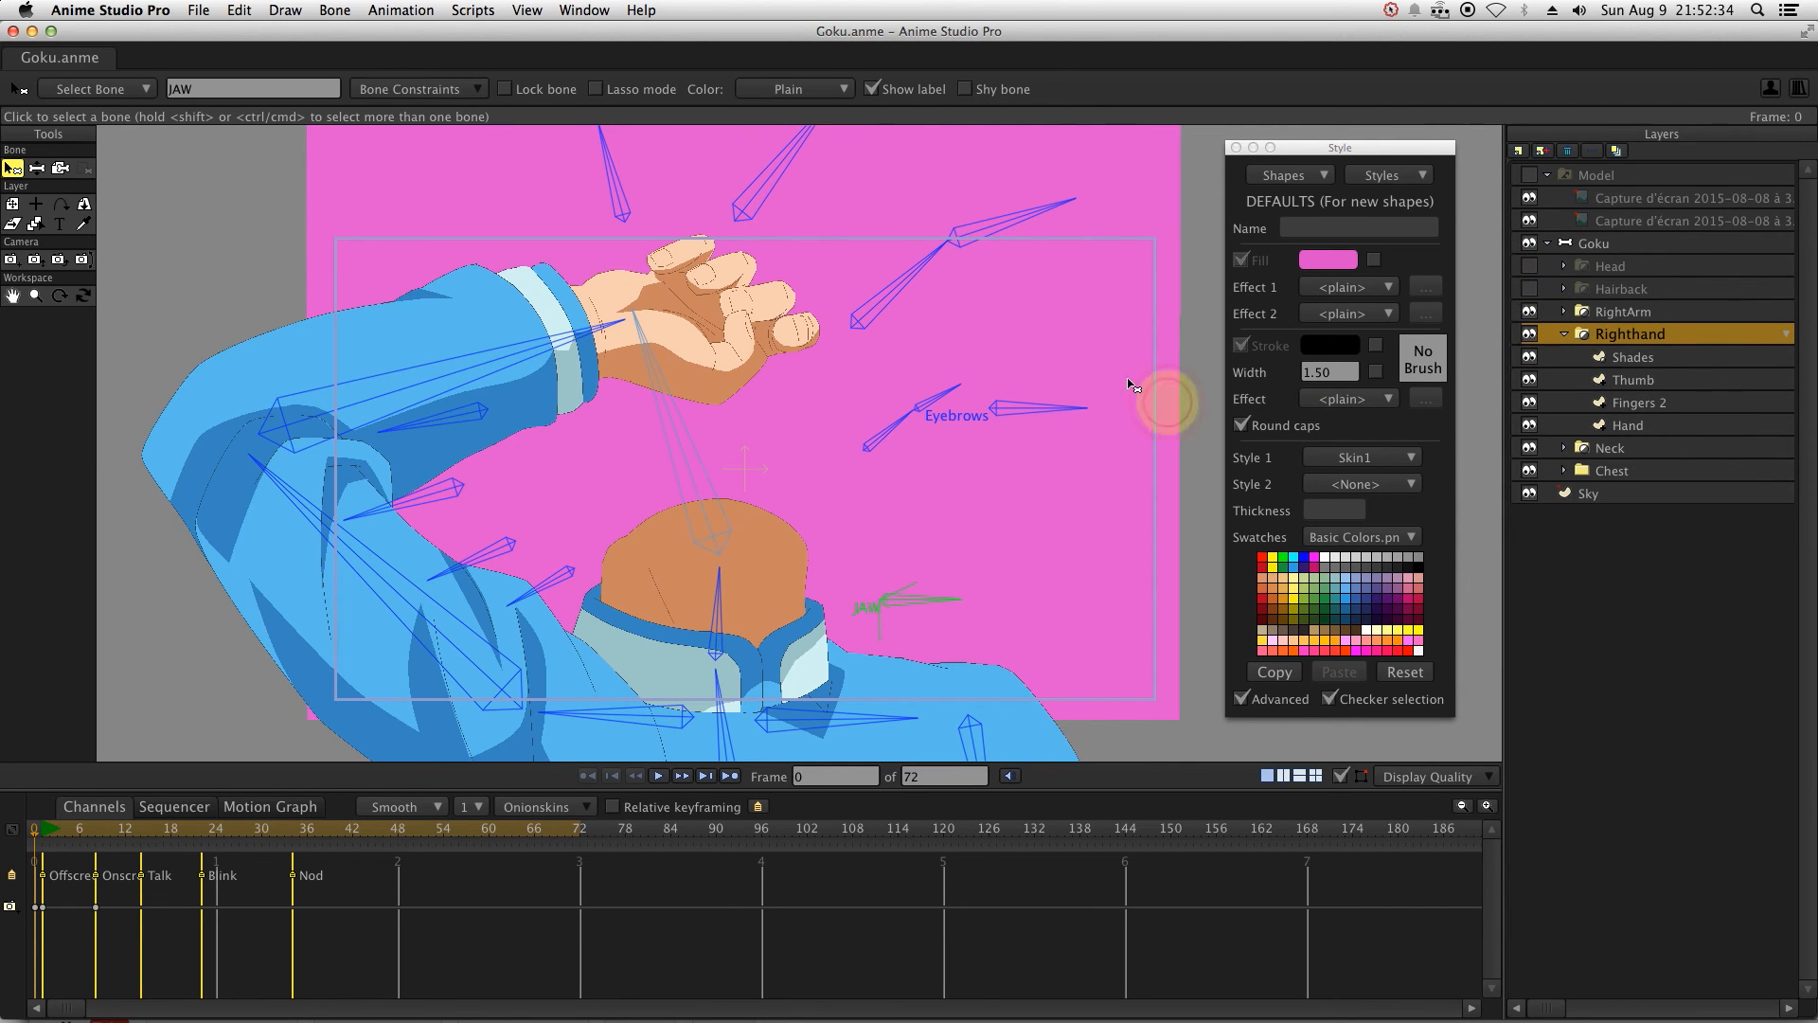
left_click(1562, 334)
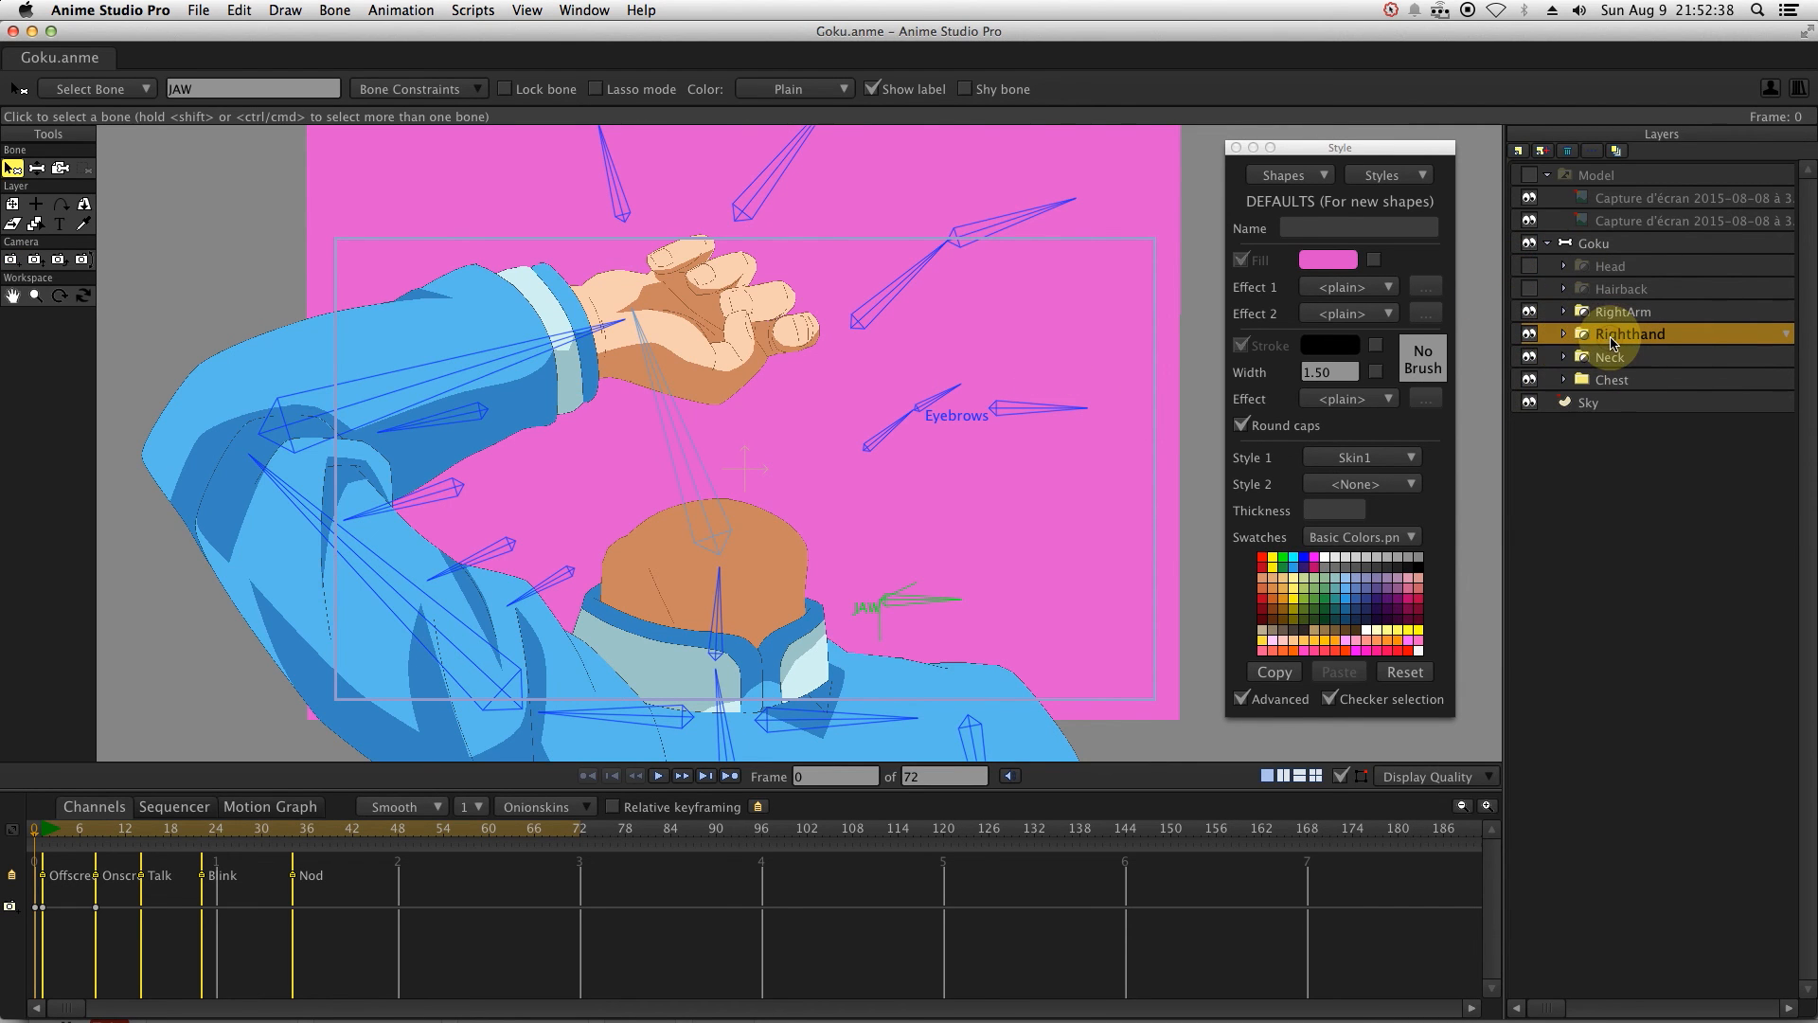
left_click(351, 826)
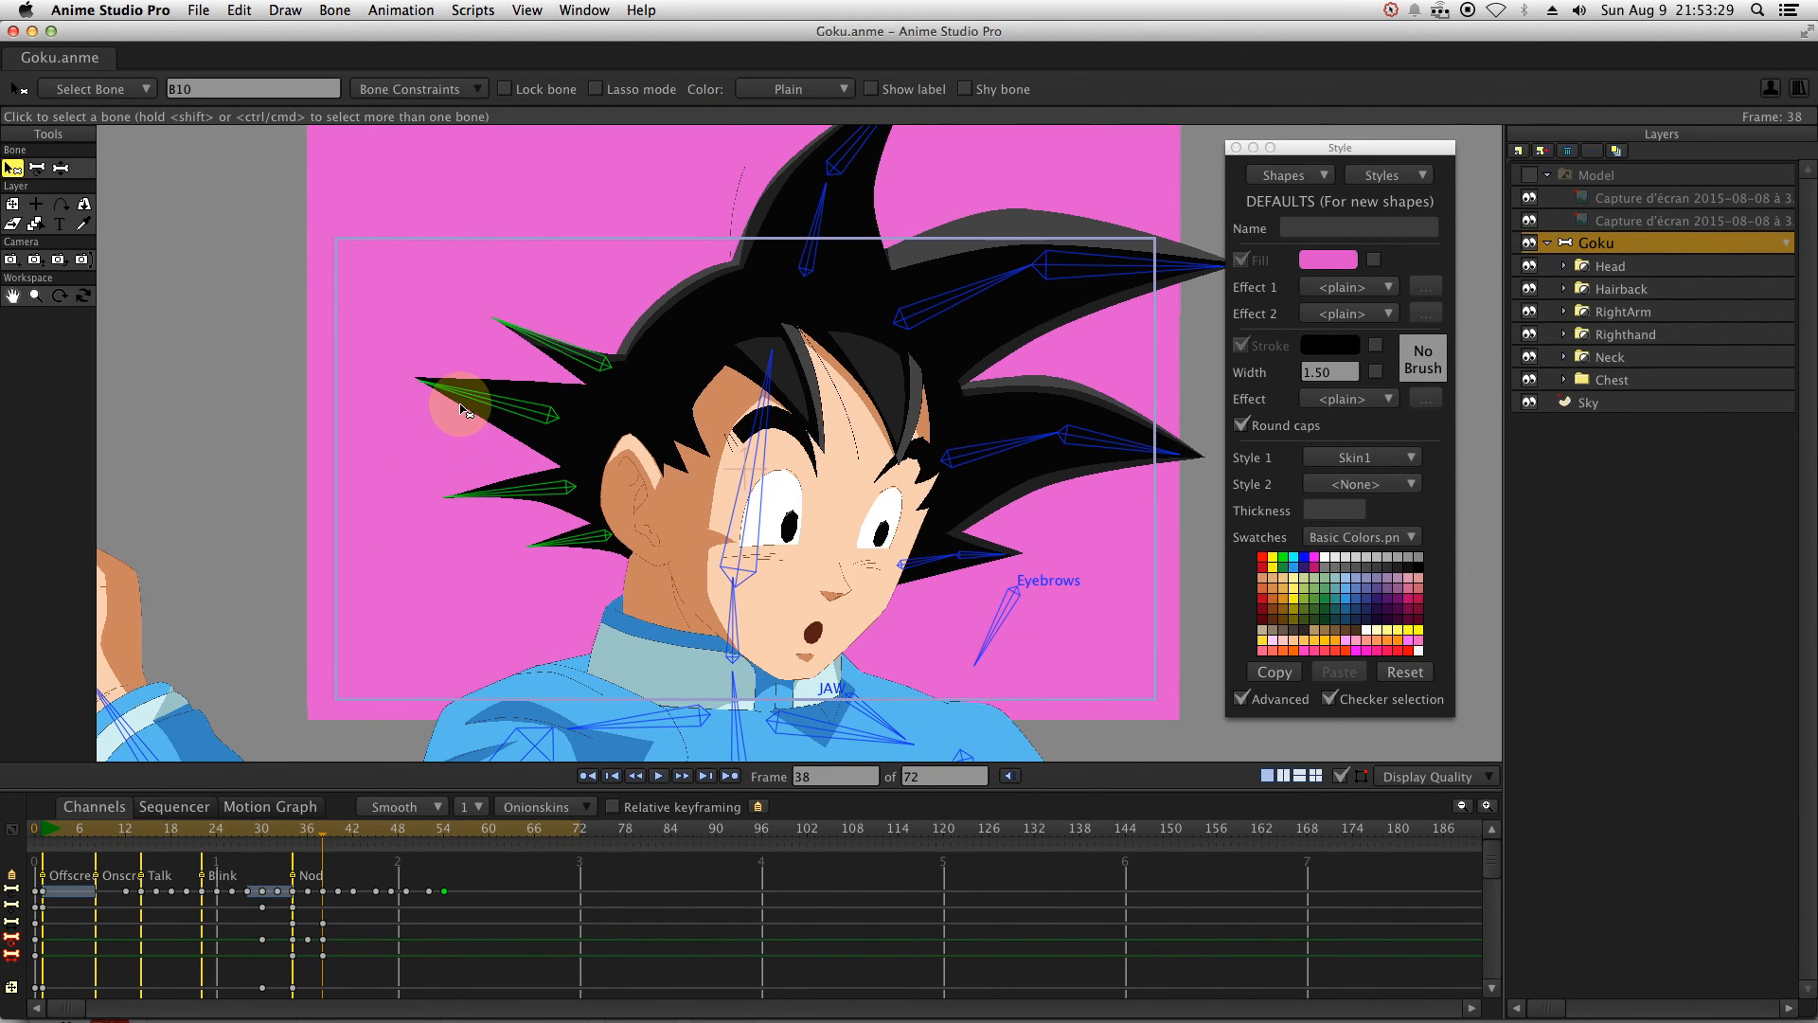
key("f")
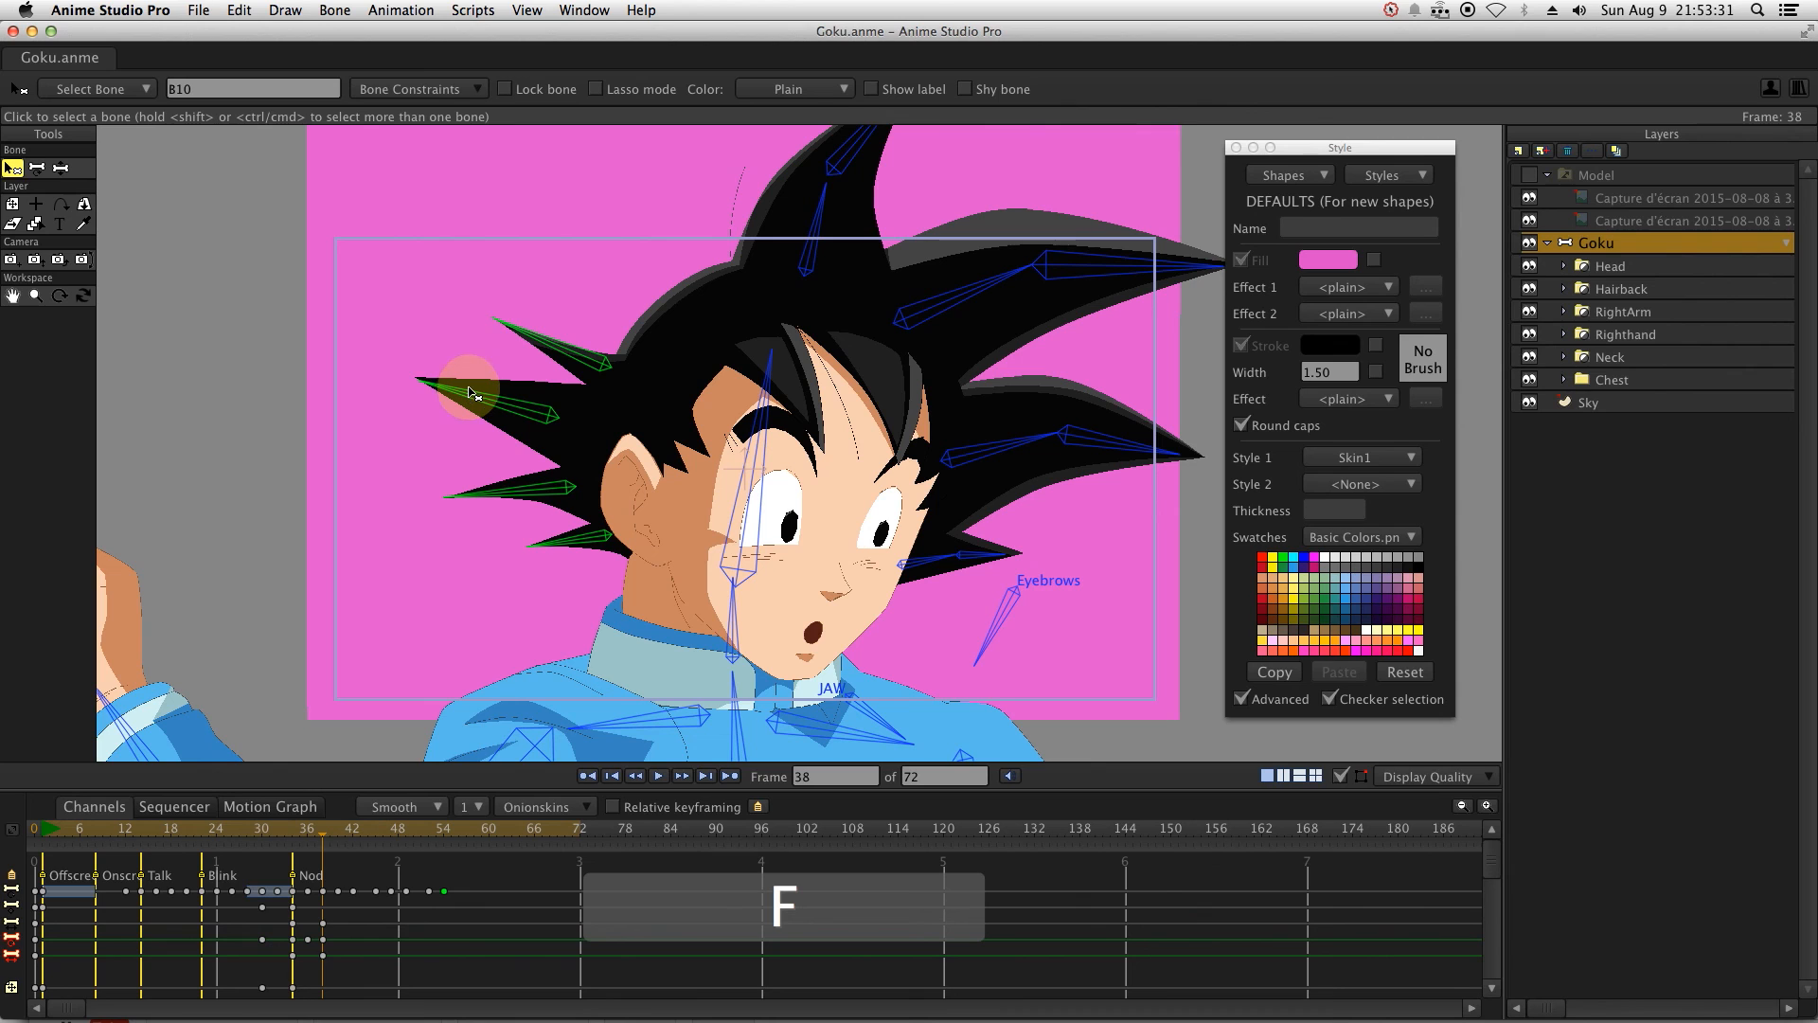